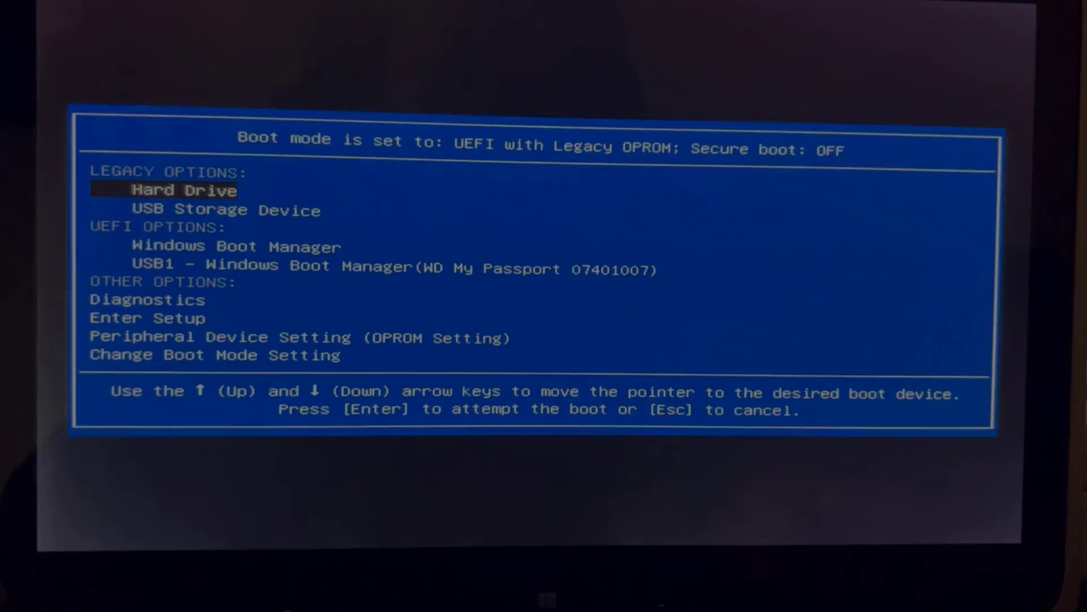
- Choose a boot device from the PC boot menu's legacy and UEFI list
{"action": "key", "text": "Down"}
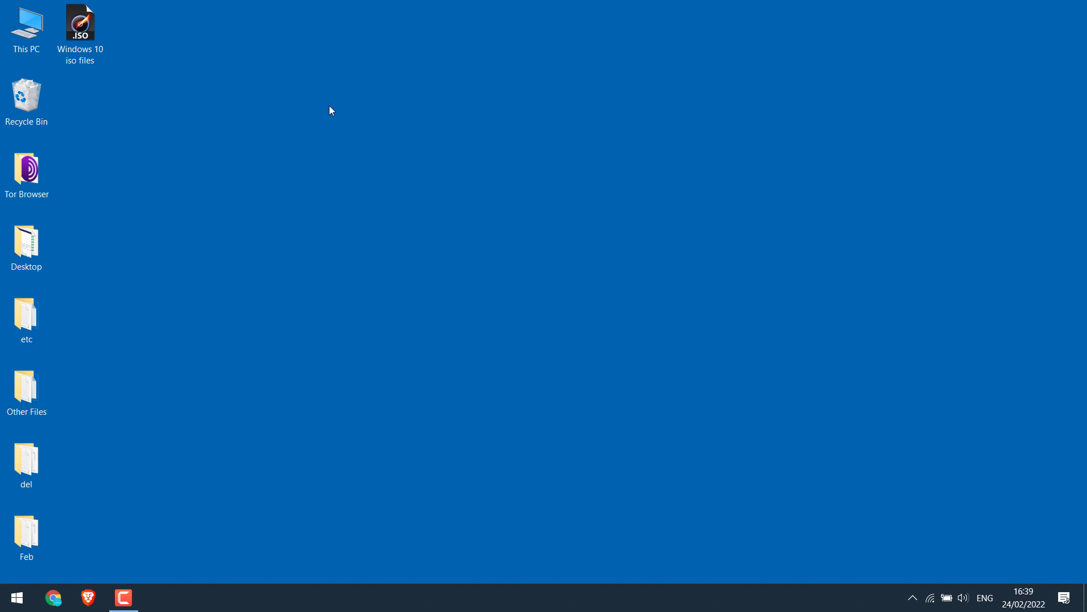
{"action": "mouse_move", "coordinate": [614, 288]}
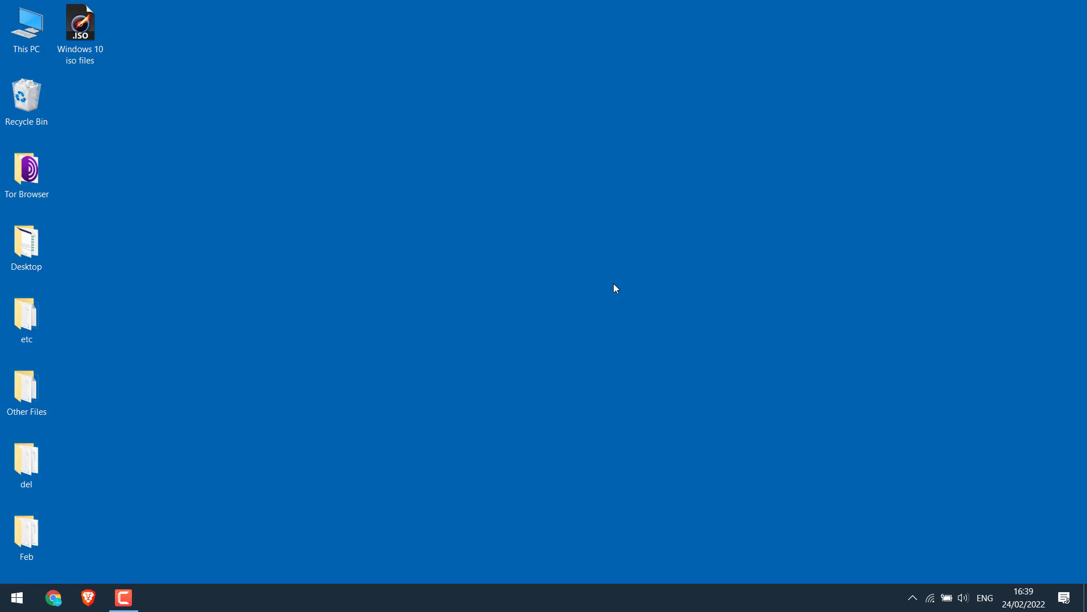
- Quick-format the 931 GB D (E:) drive as NTFS from This PC, confirming the data erase
{"action": "double_click", "coordinate": [26, 21]}
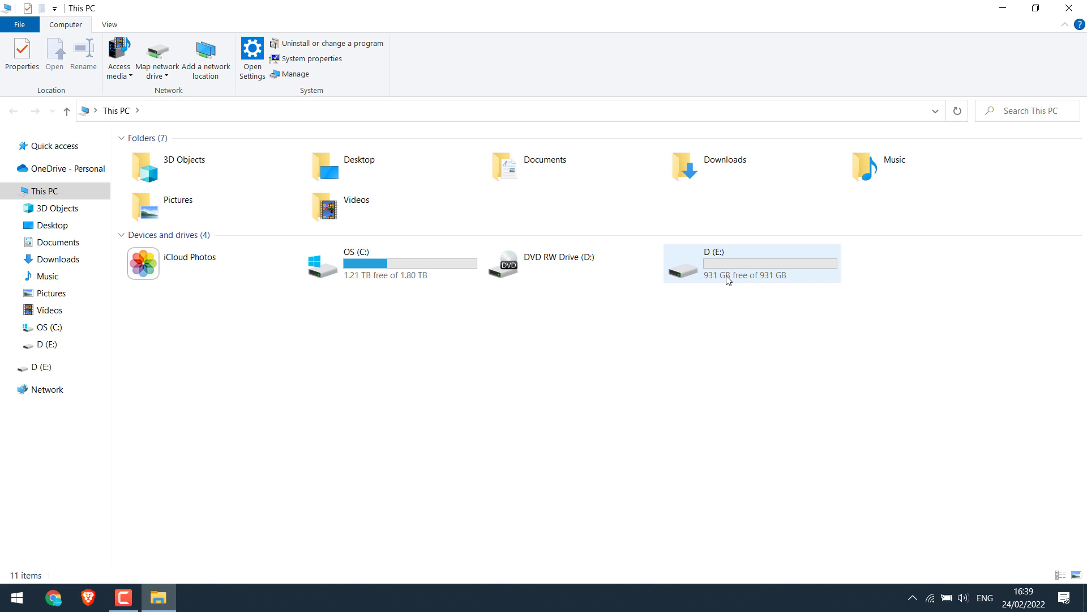
{"action": "right_click", "coordinate": [729, 263]}
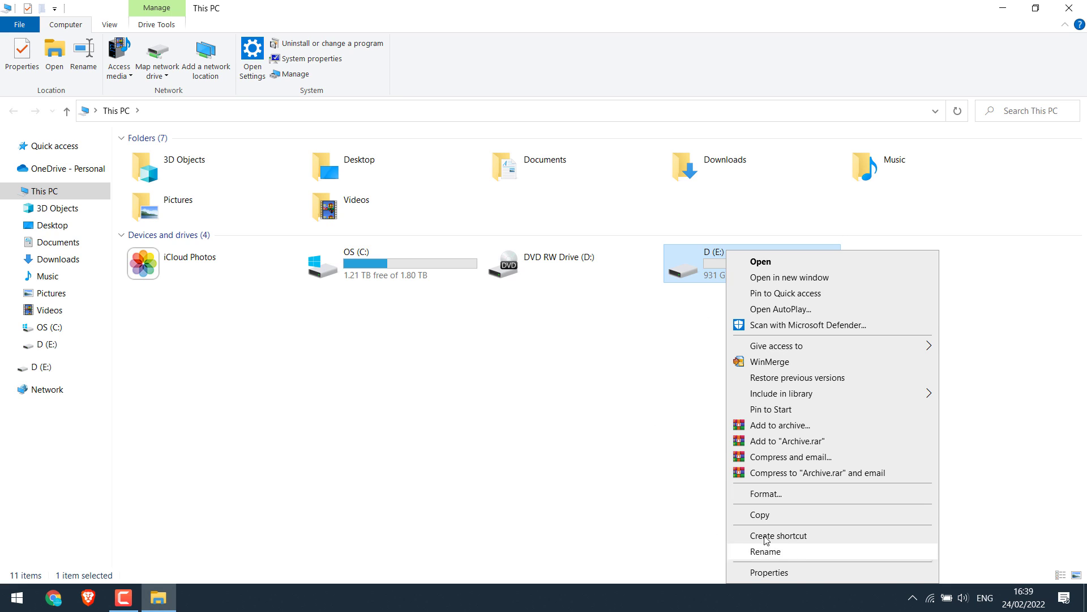
{"action": "left_click", "coordinate": [763, 494]}
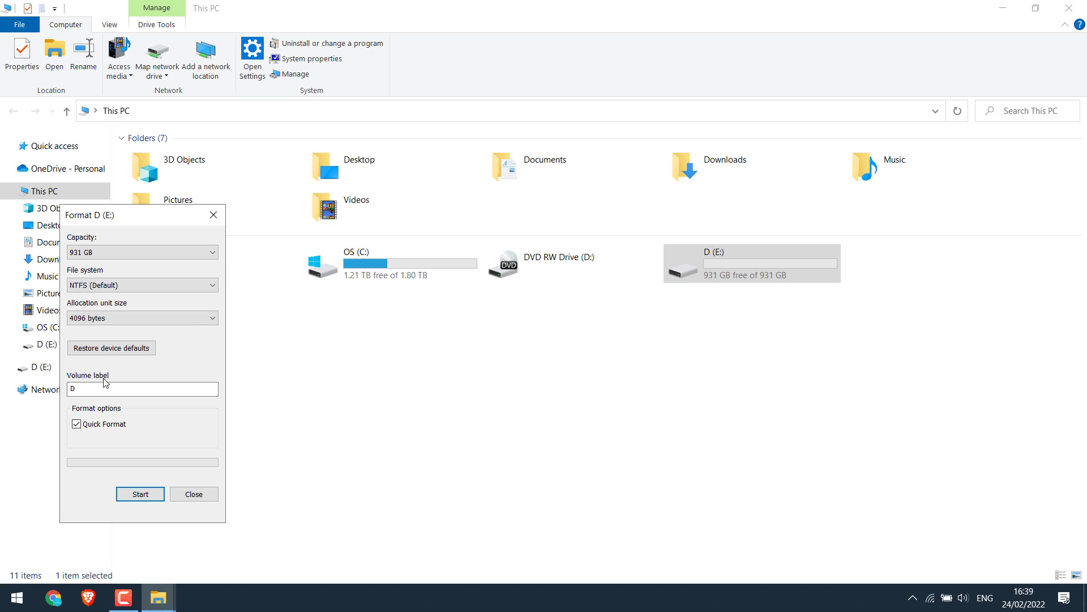
{"action": "left_click", "coordinate": [142, 285]}
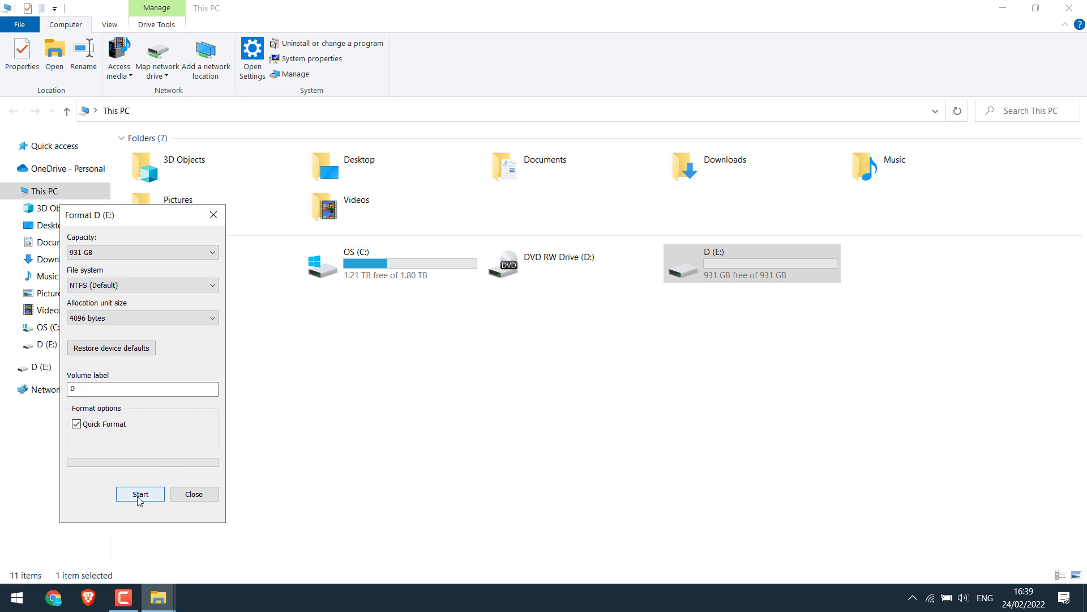
{"action": "left_click", "coordinate": [139, 494]}
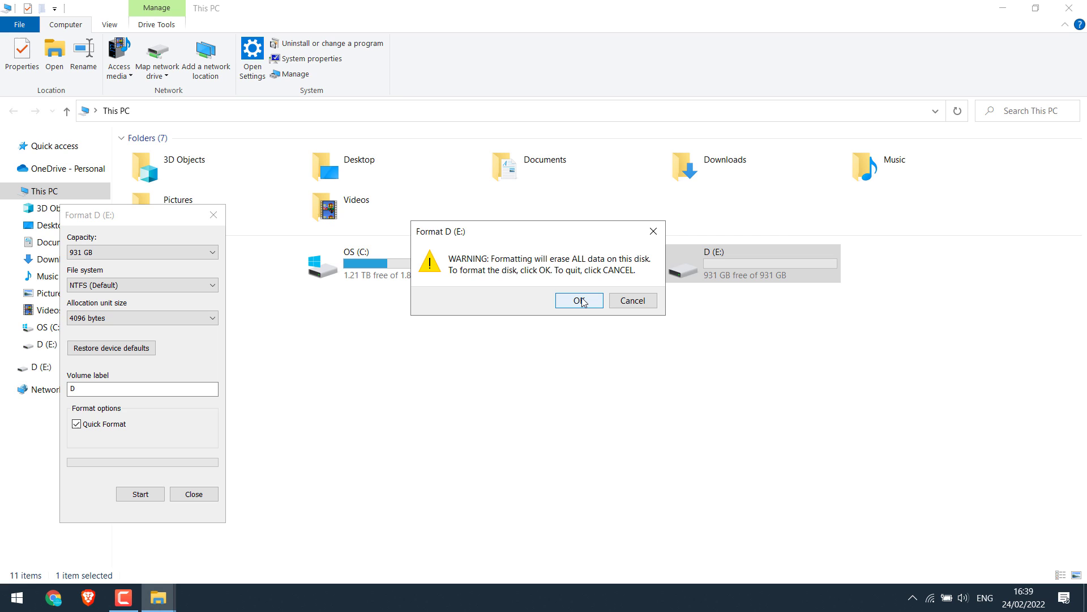
{"action": "left_click", "coordinate": [578, 300]}
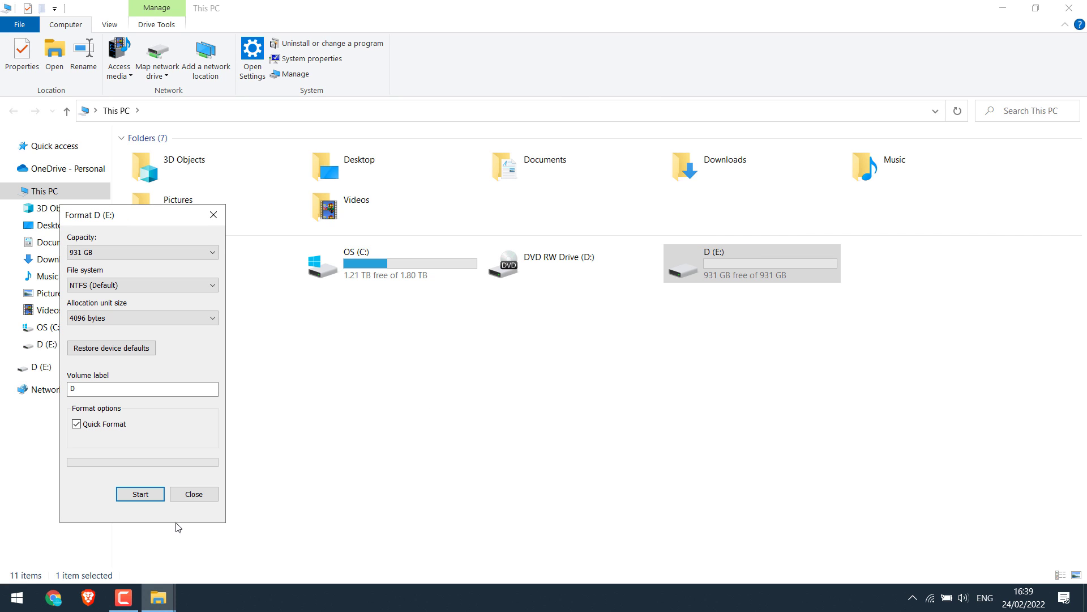
{"action": "left_click", "coordinate": [194, 494]}
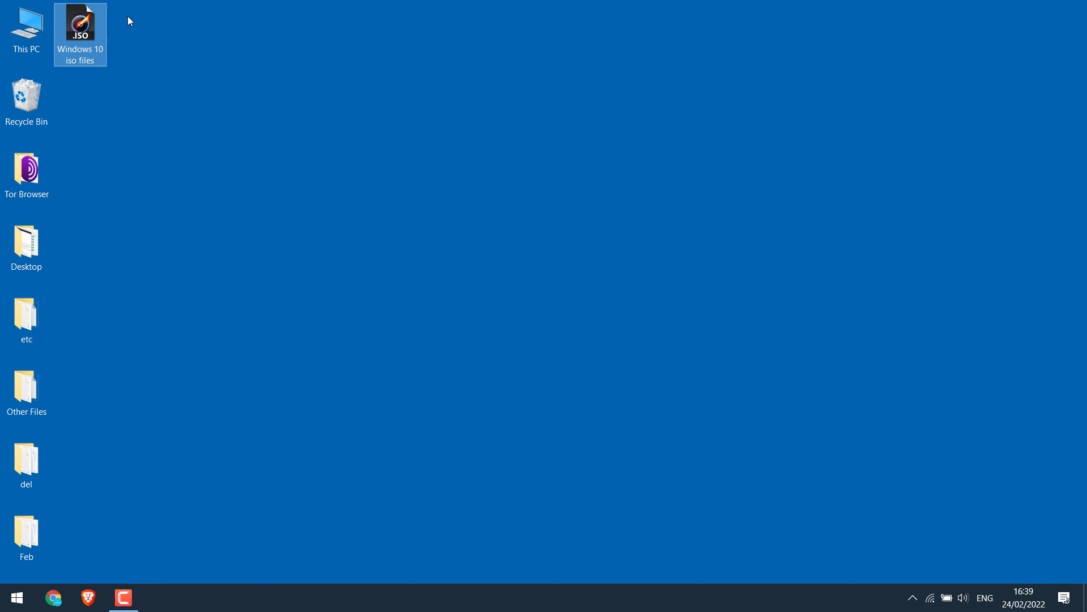
{"action": "mouse_move", "coordinate": [71, 81]}
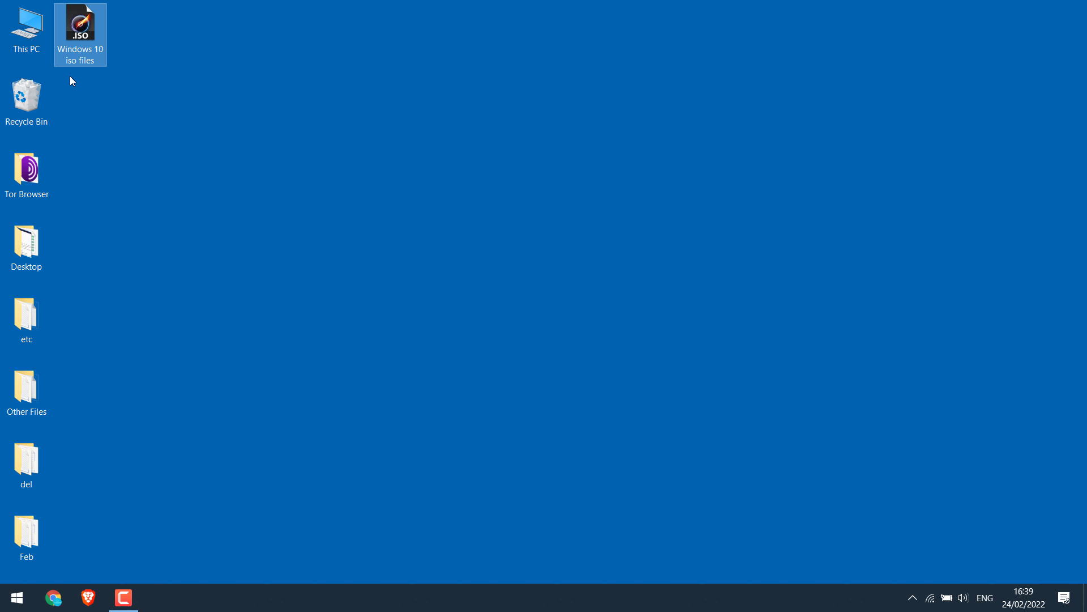
- Search Chrome for 'download windows 10' and open Microsoft's Download Windows 10 page
{"action": "left_click", "coordinate": [53, 597]}
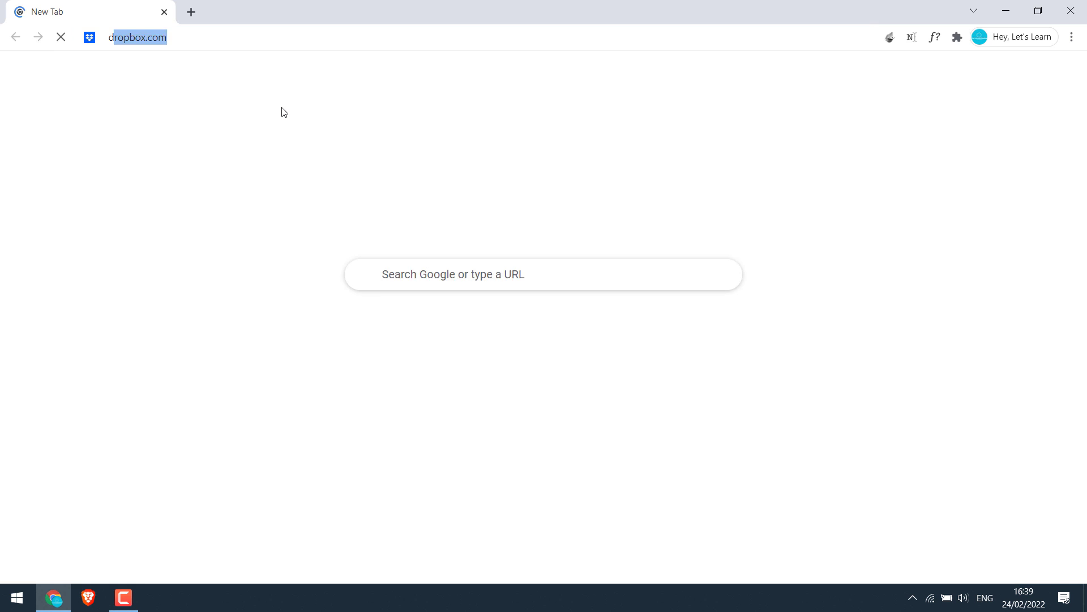
{"action": "type", "text": "download w"}
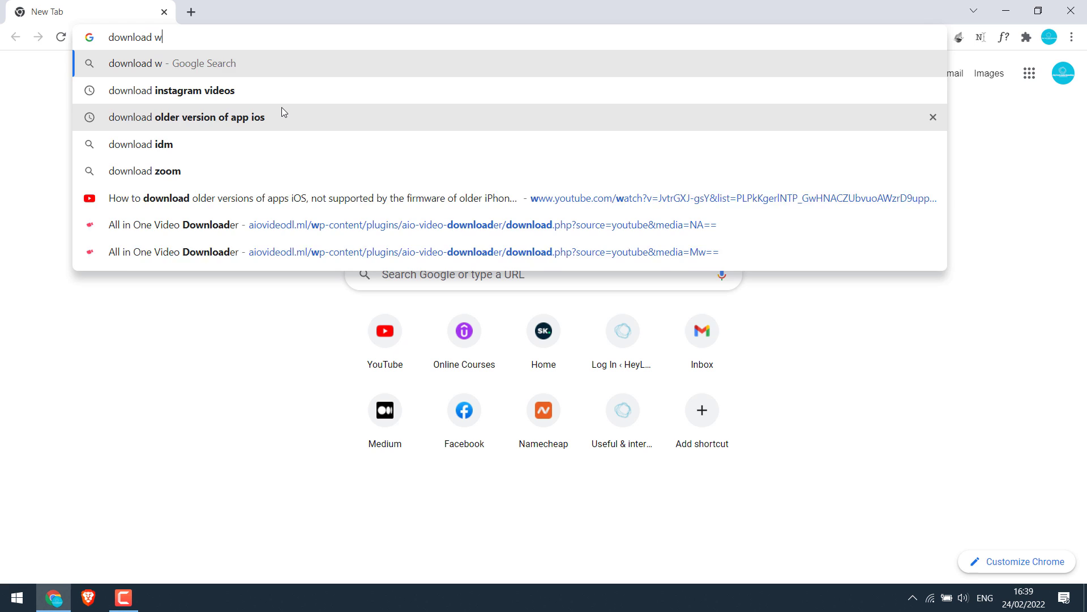
{"action": "type", "text": "ind"}
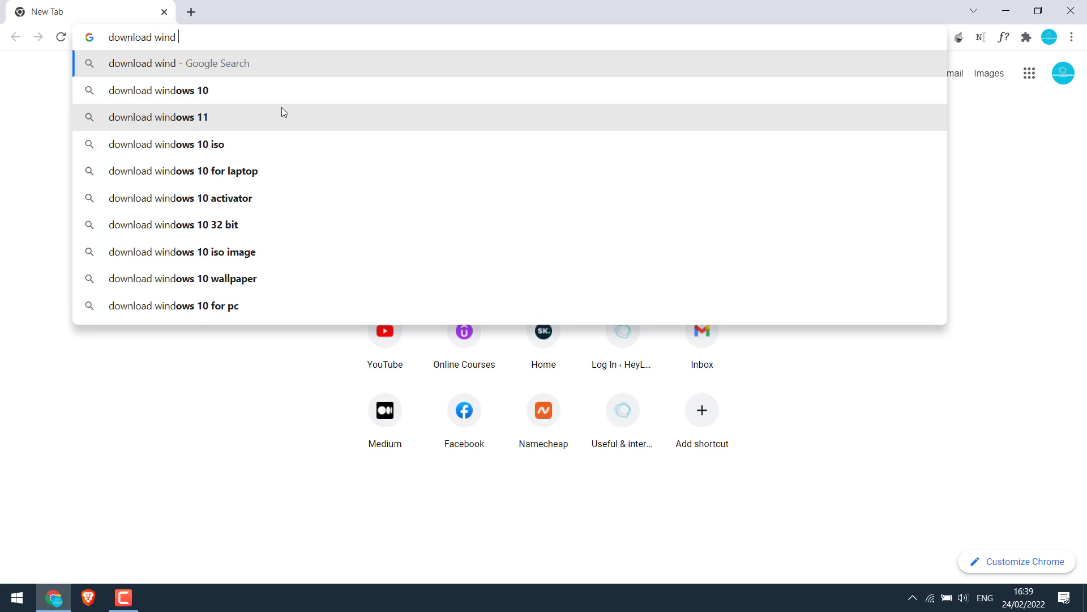
{"action": "left_click", "coordinate": [158, 90]}
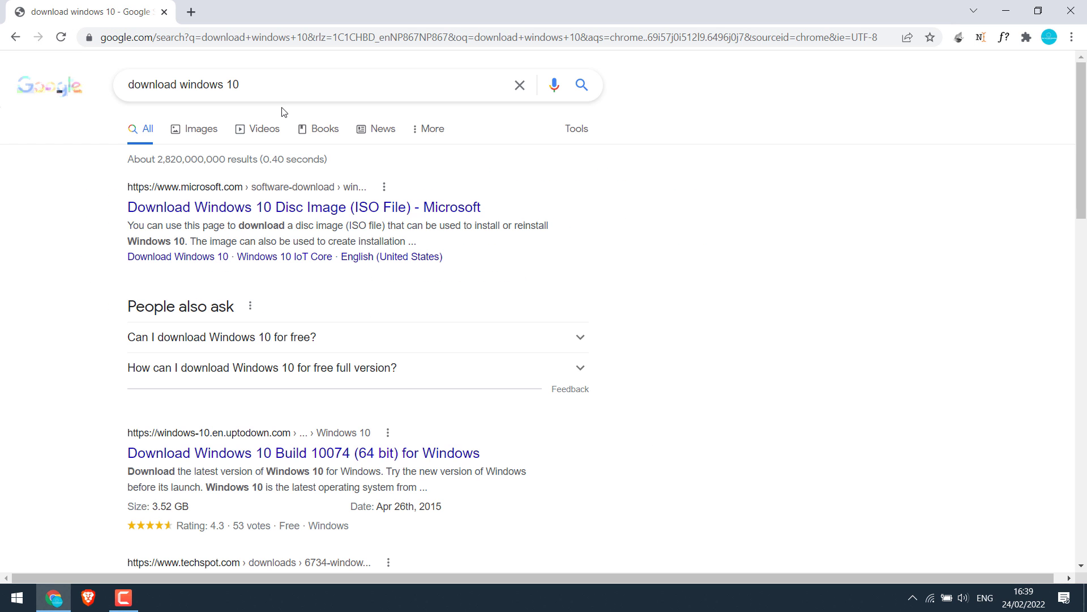
{"action": "mouse_move", "coordinate": [288, 206]}
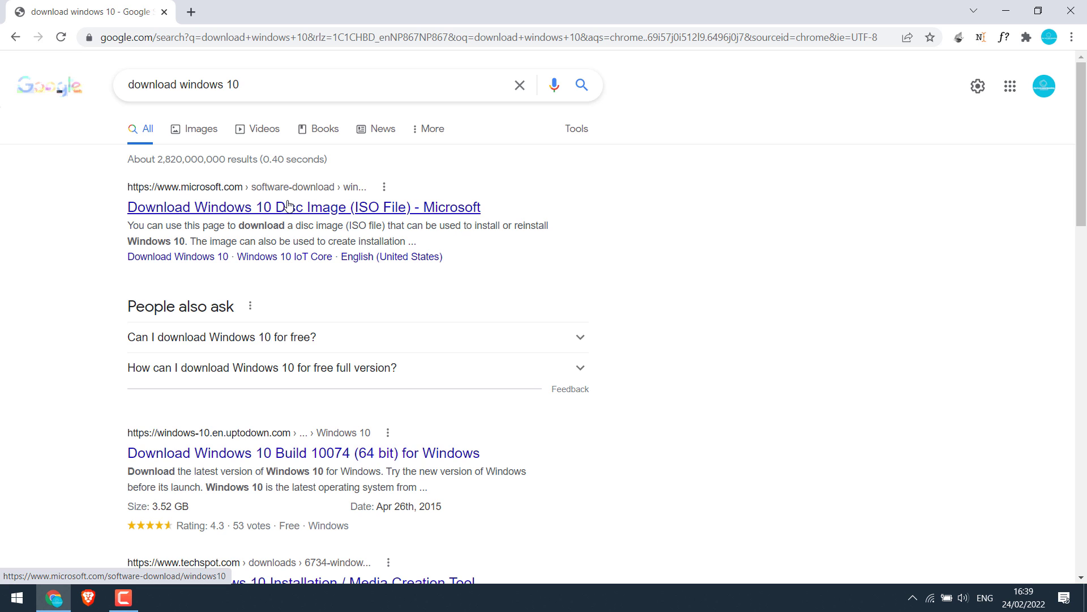
{"action": "left_click", "coordinate": [302, 207]}
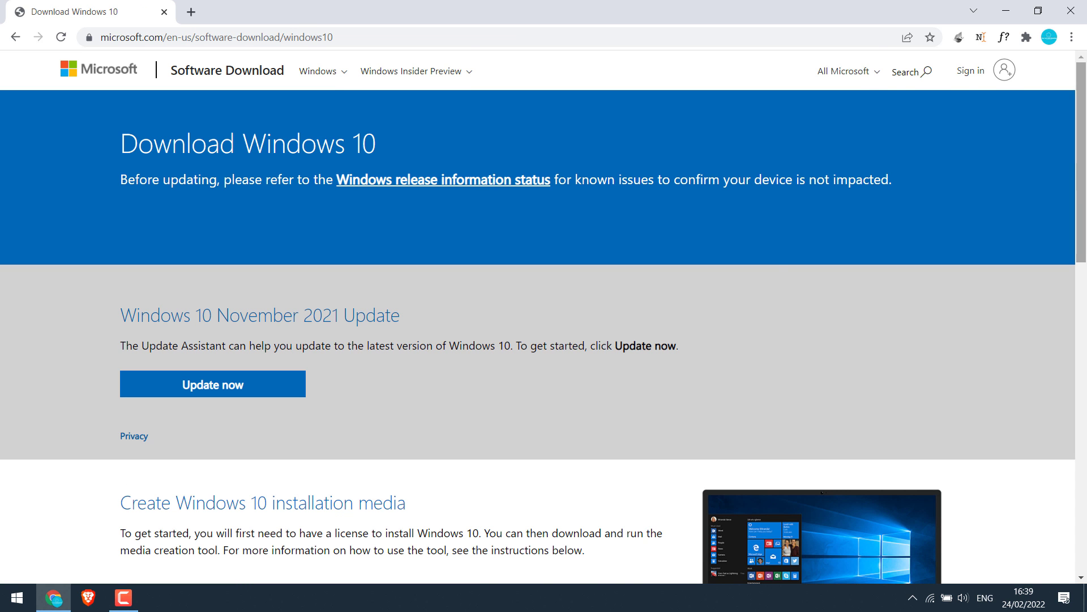
- Download MediaCreationTool21H2.exe with Download tool now and view the full downloads list
{"action": "scroll", "scroll_direction": "down", "scroll_amount": 3}
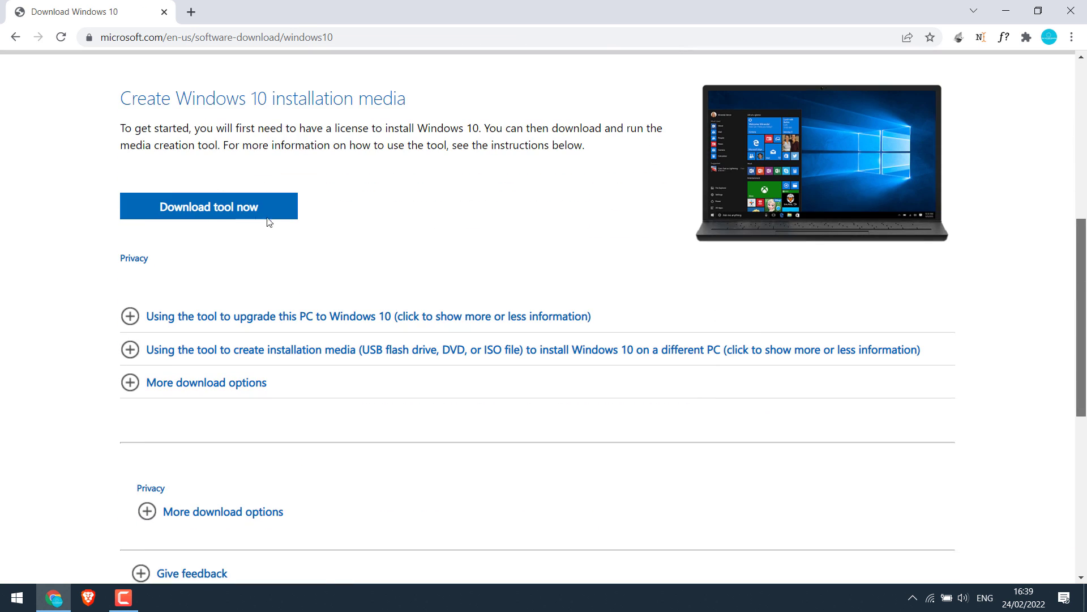
{"action": "left_click", "coordinate": [208, 206]}
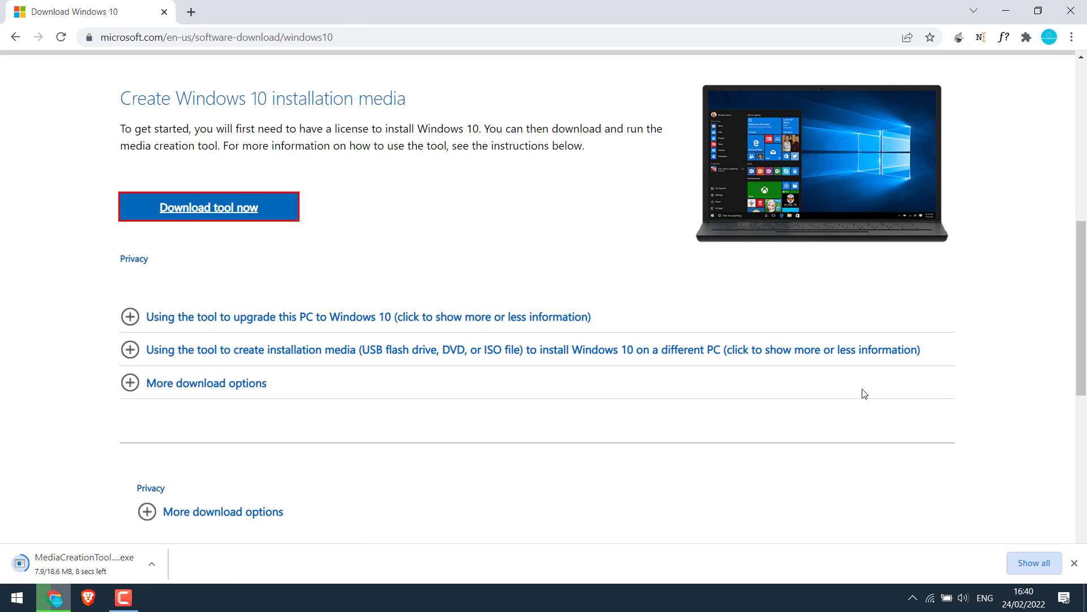
{"action": "left_click", "coordinate": [1033, 563]}
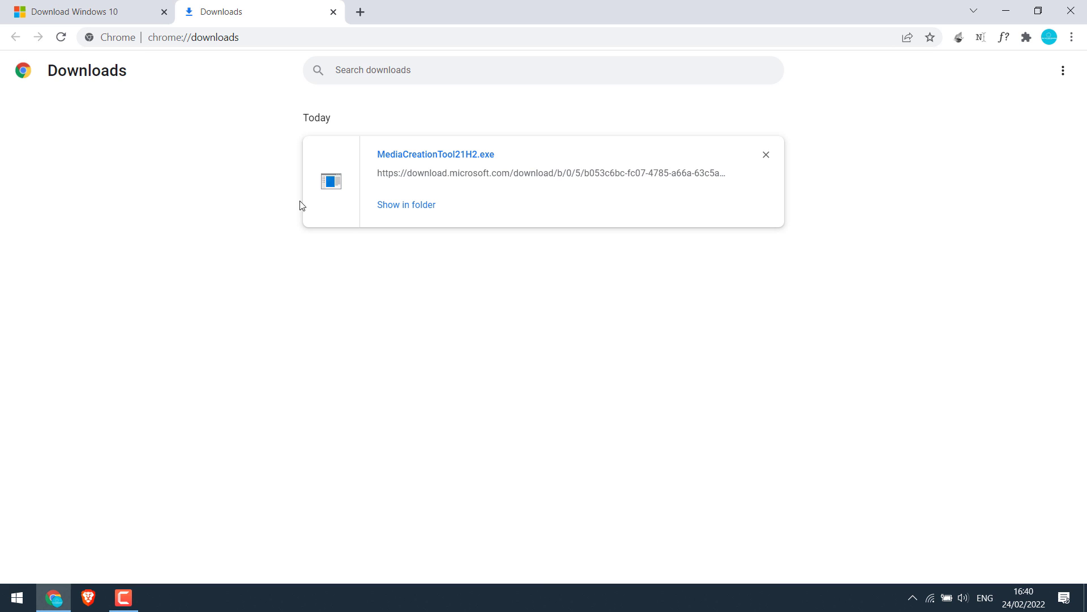
- Run MediaCreationTool21H2.exe from Chrome's Downloads page
{"action": "left_click", "coordinate": [406, 204]}
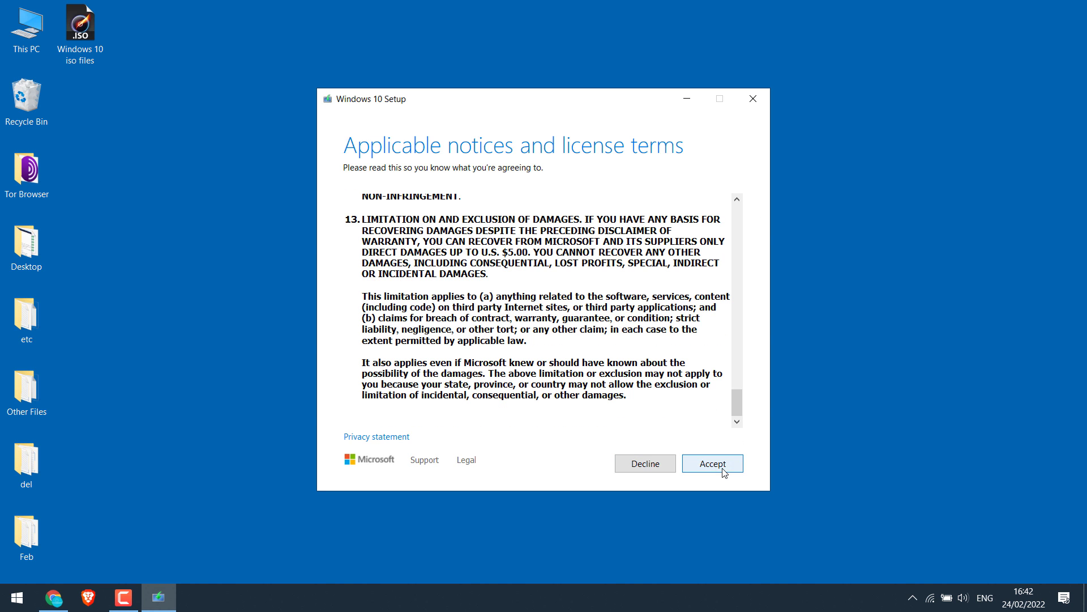
- Accept the Windows 10 license and choose to create installation media for another PC
{"action": "left_click", "coordinate": [711, 462]}
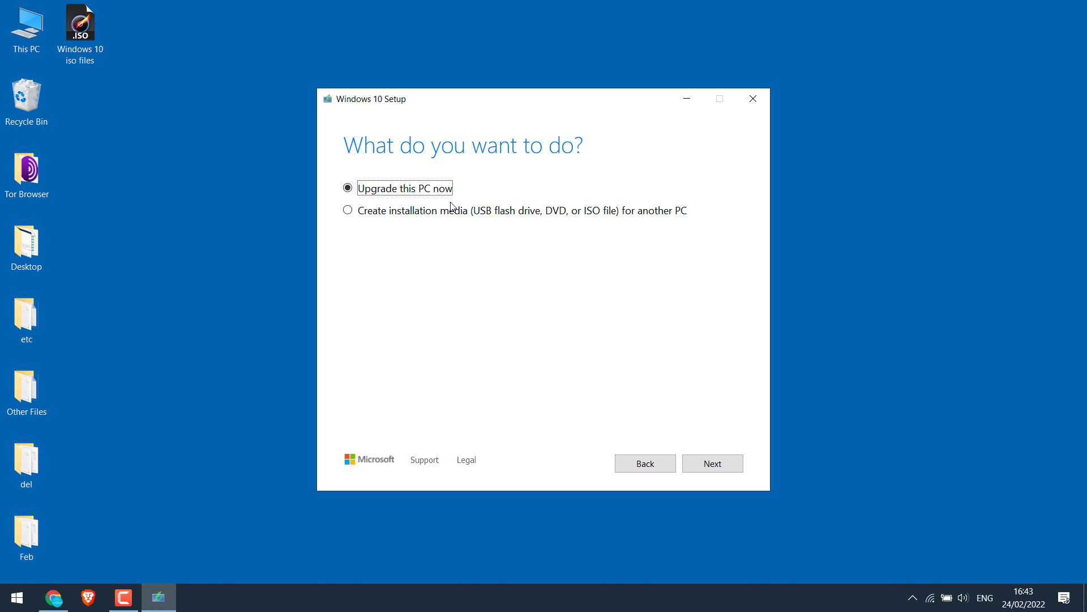
{"action": "left_click", "coordinate": [349, 210]}
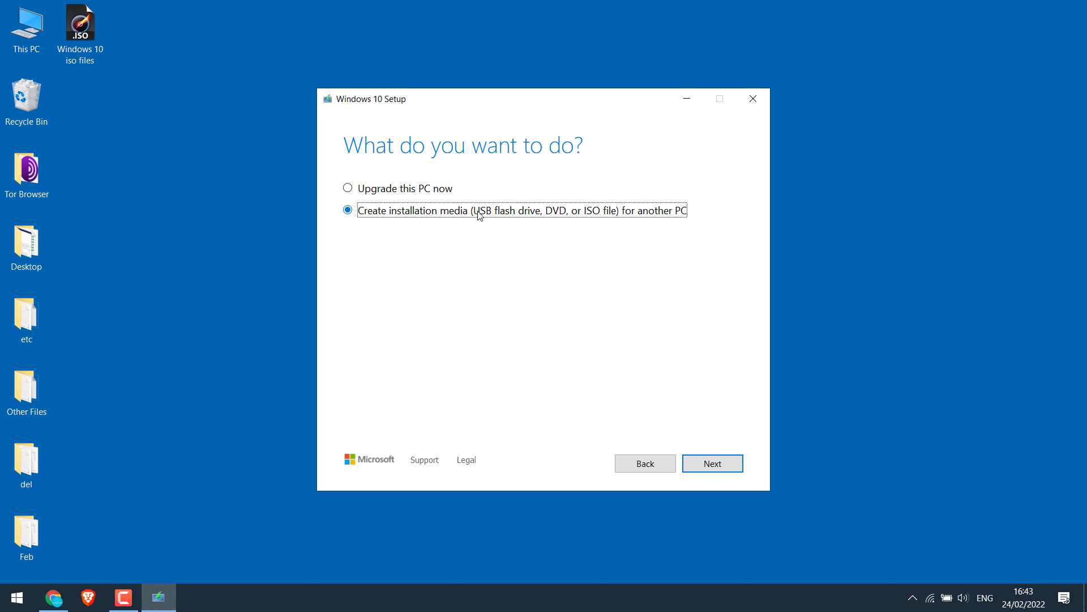
{"action": "left_click", "coordinate": [711, 463]}
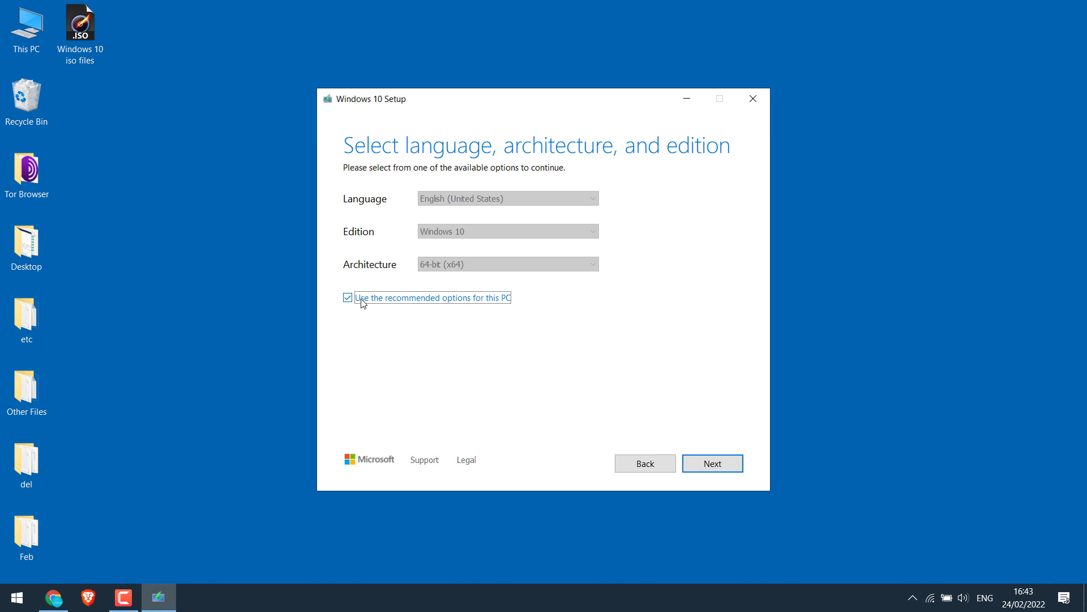
- Check the Windows 10 edition, restore the recommended options, and continue
{"action": "left_click", "coordinate": [507, 231]}
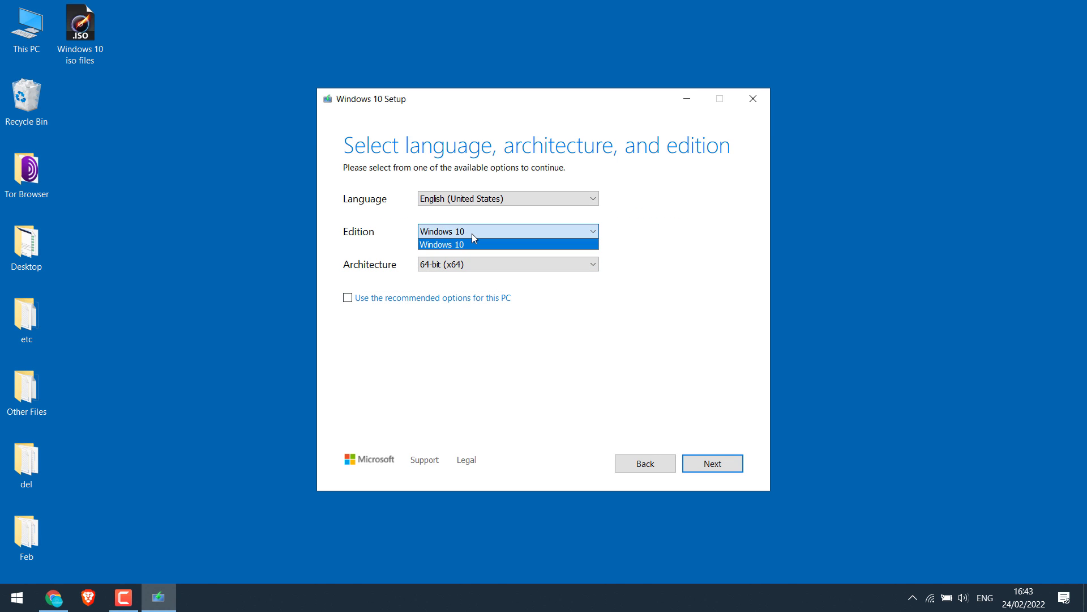
{"action": "left_click", "coordinate": [441, 243]}
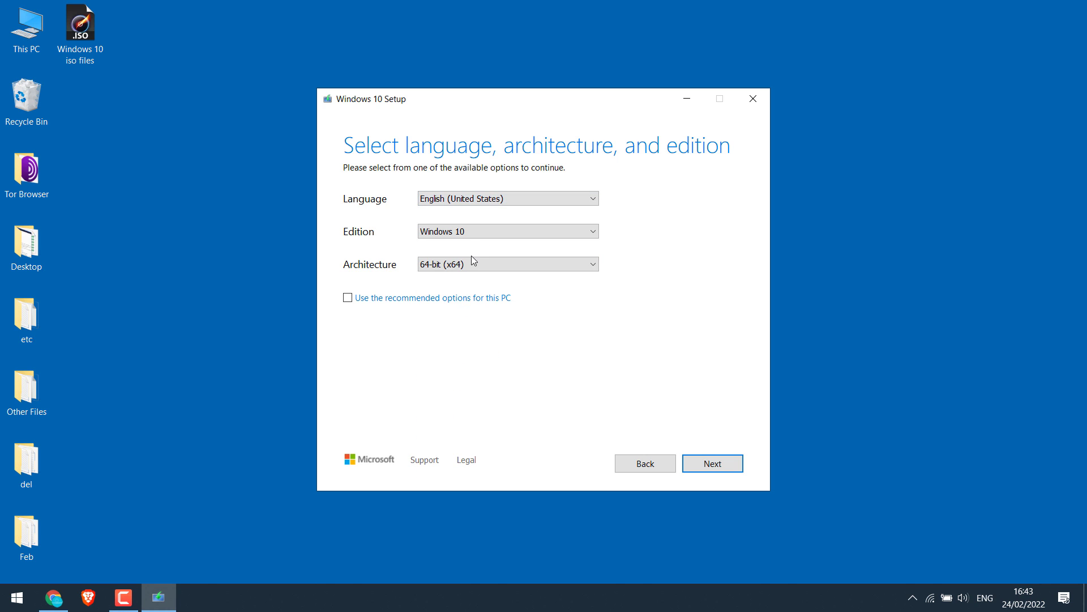
{"action": "mouse_move", "coordinate": [357, 321]}
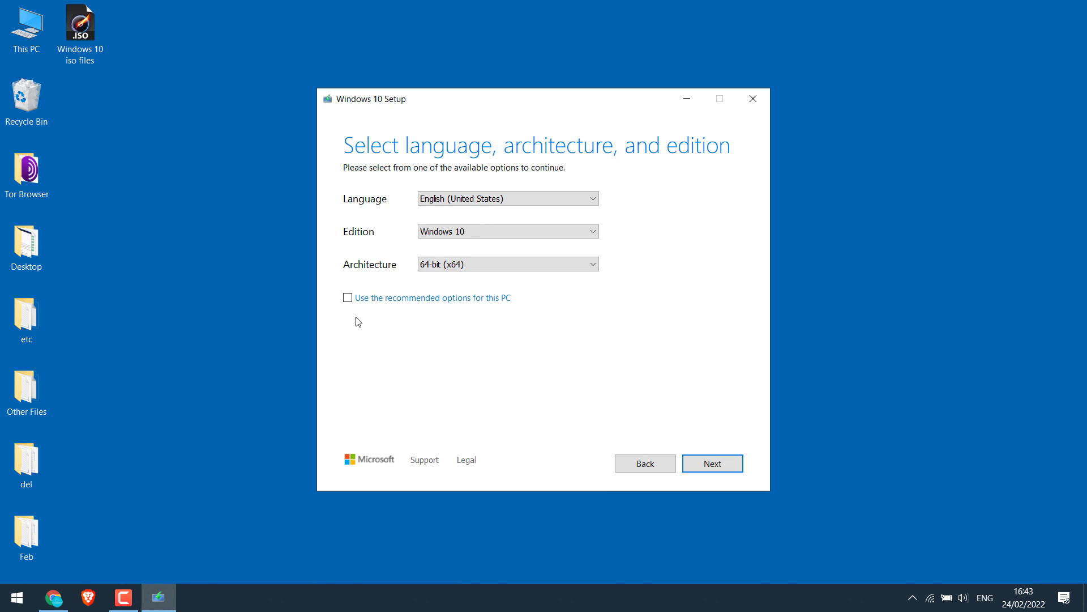
{"action": "left_click", "coordinate": [347, 296]}
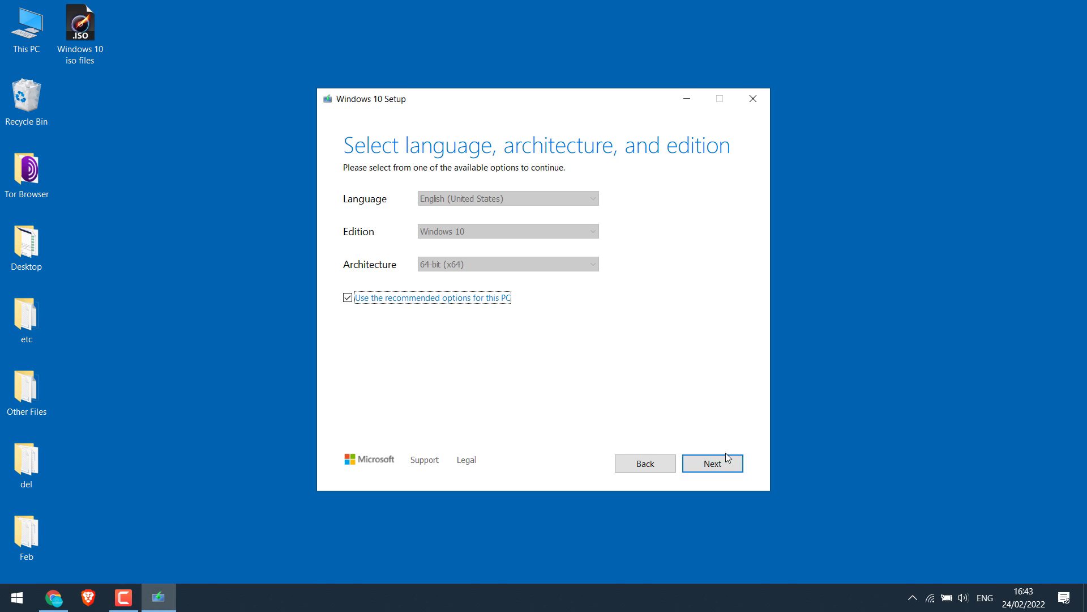
{"action": "left_click", "coordinate": [711, 463]}
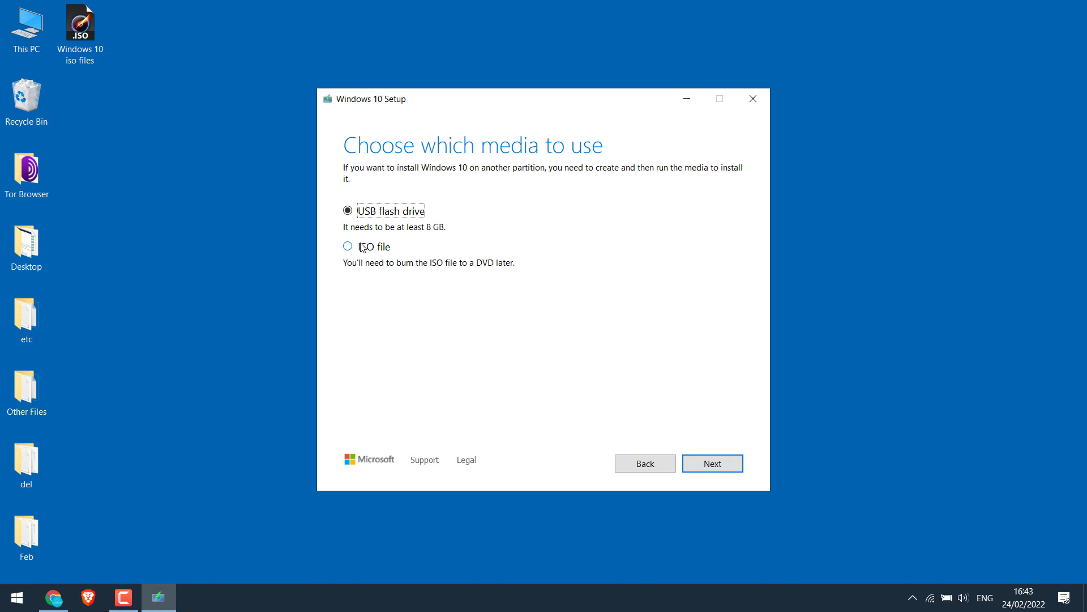
- Choose ISO file, cancel saving it, and quit Windows 10 Setup
{"action": "left_click", "coordinate": [348, 247]}
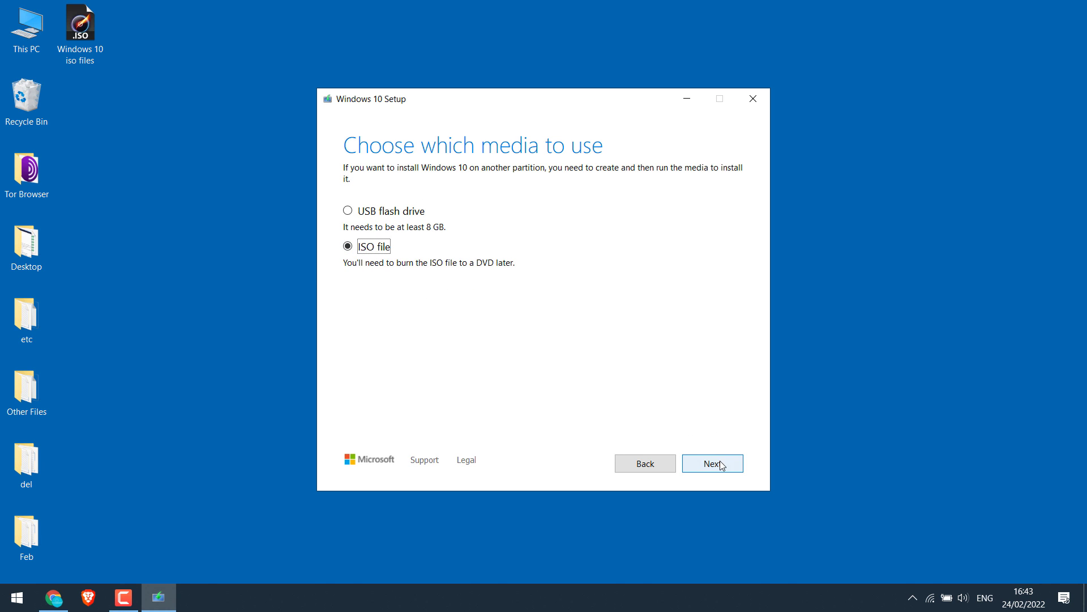
{"action": "left_click", "coordinate": [712, 463]}
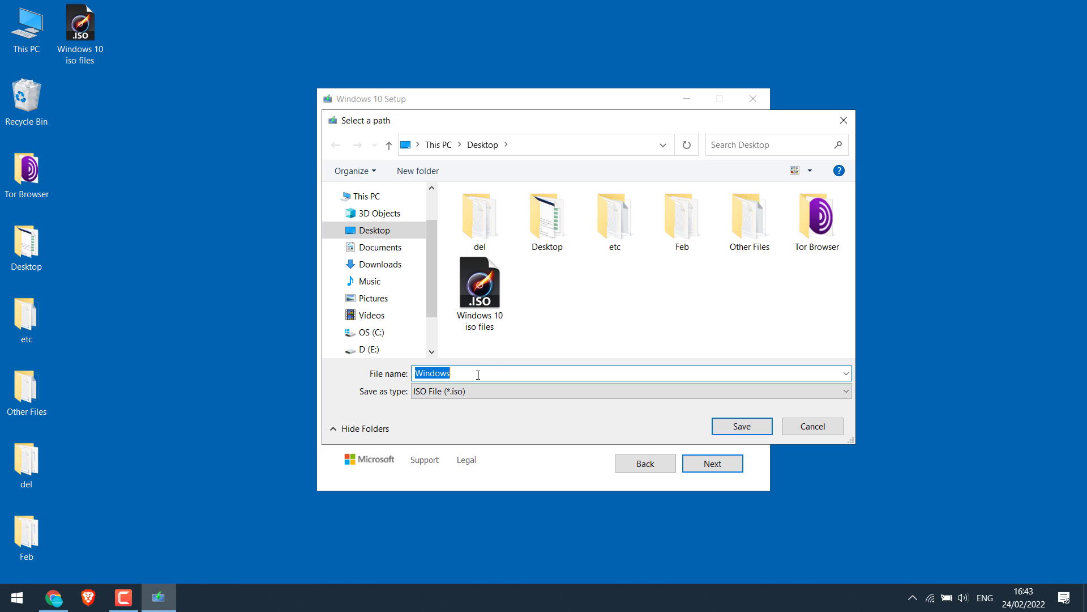
{"action": "mouse_move", "coordinate": [813, 426]}
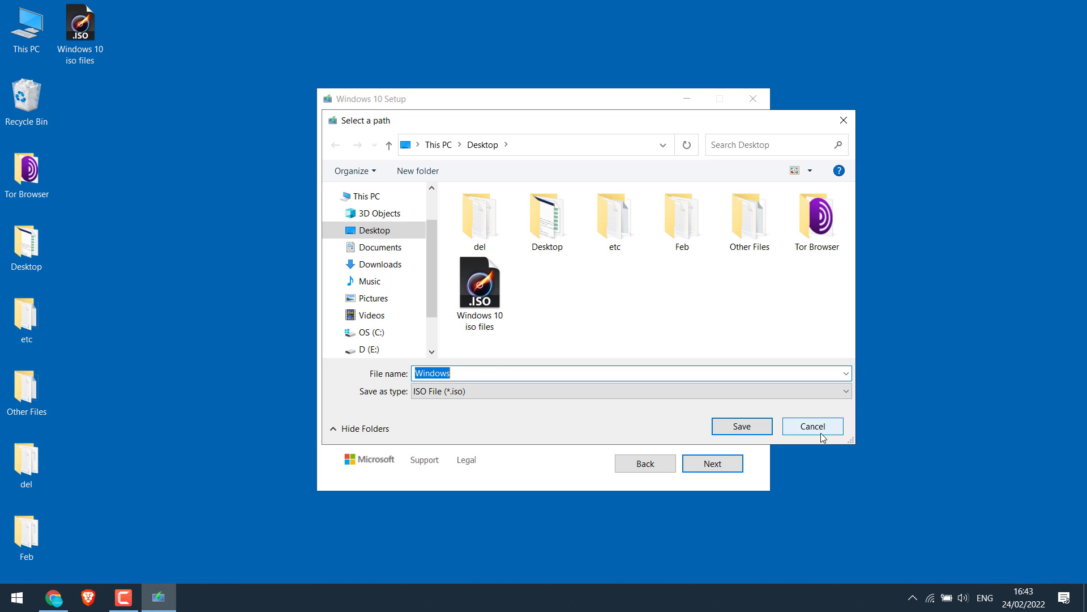
{"action": "left_click", "coordinate": [812, 426]}
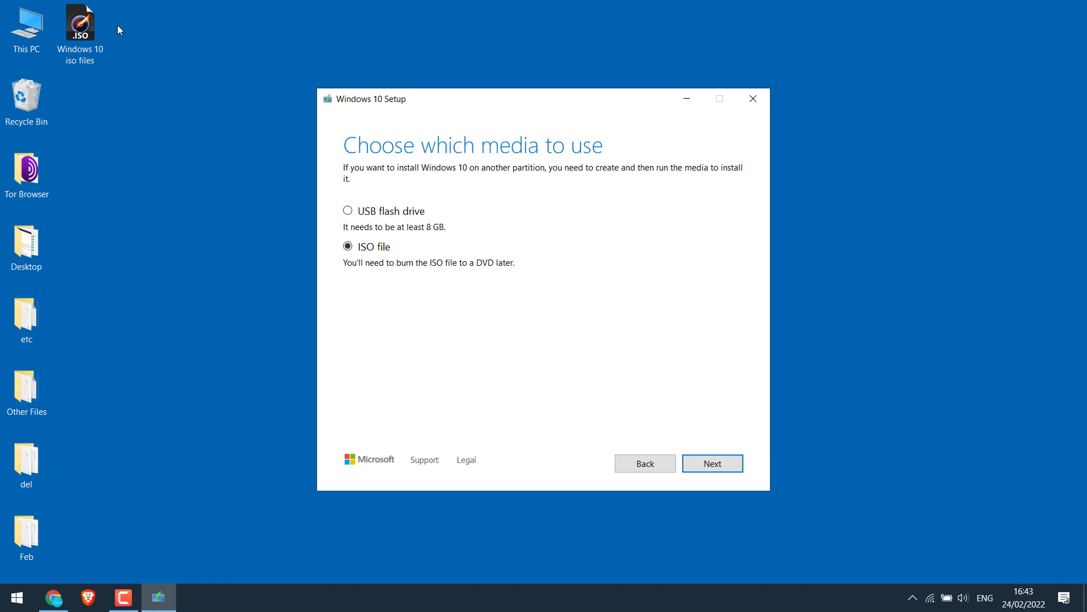
{"action": "left_click", "coordinate": [751, 99]}
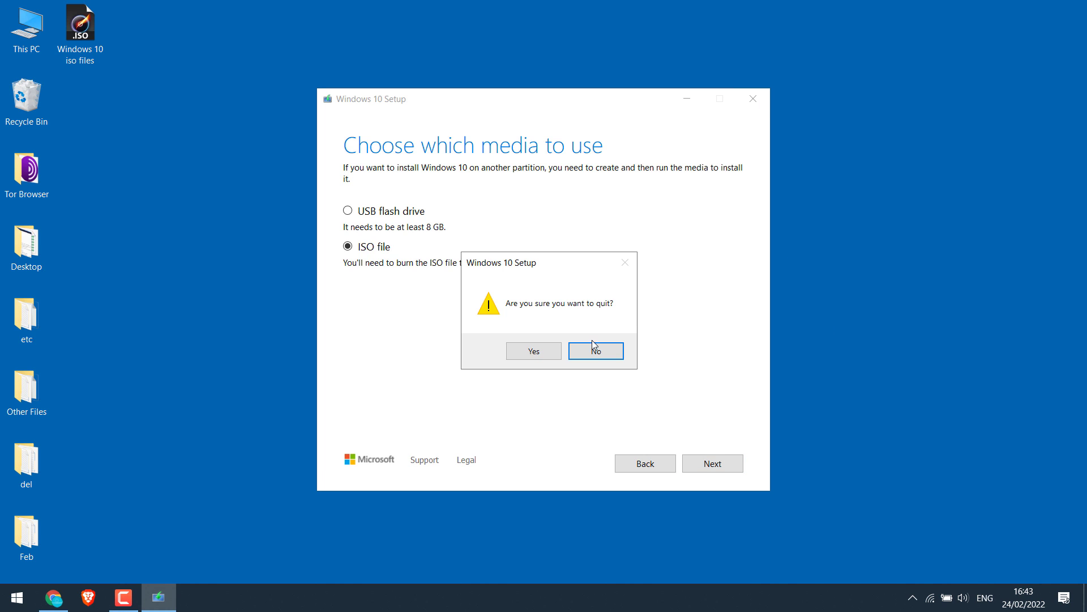
{"action": "left_click", "coordinate": [533, 350]}
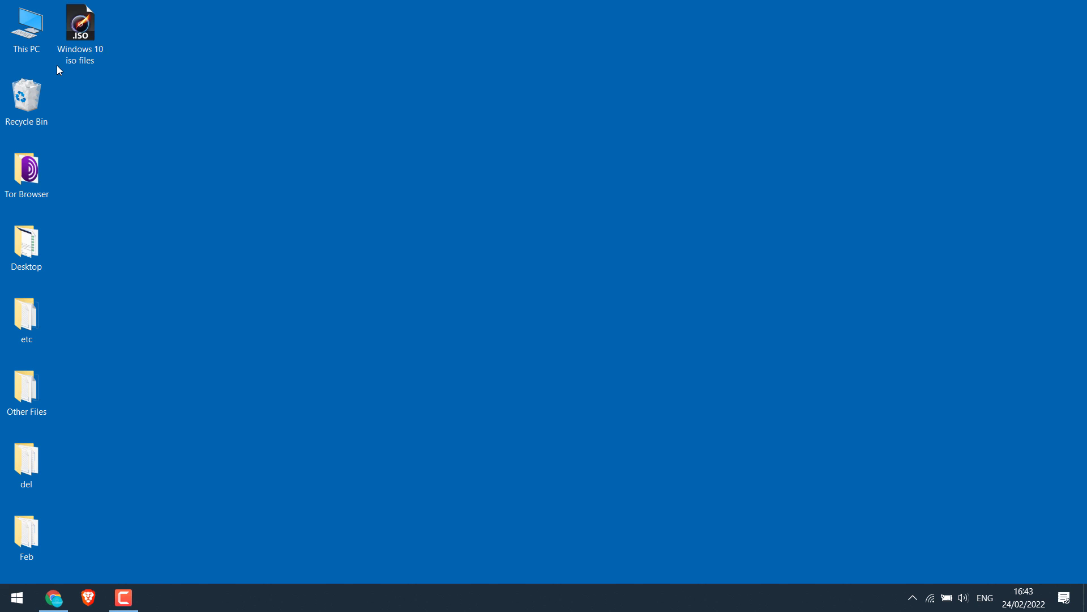
{"action": "mouse_move", "coordinate": [54, 597]}
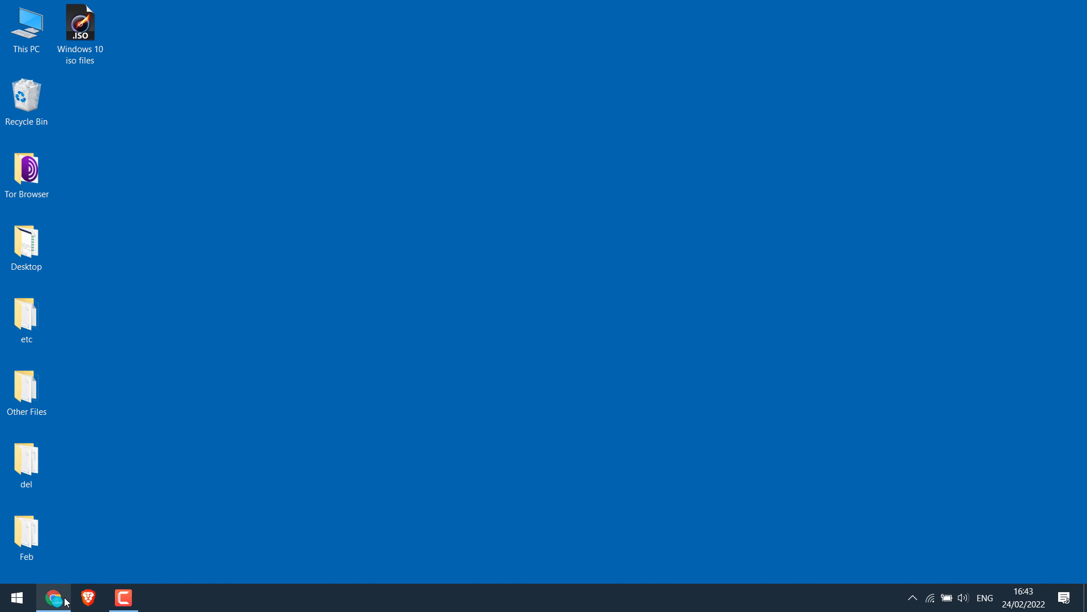
- Go to the copied easyuefi.com address, download WinToUSB 6.5, and launch WinToUSB_Free.exe
{"action": "right_click", "coordinate": [138, 37]}
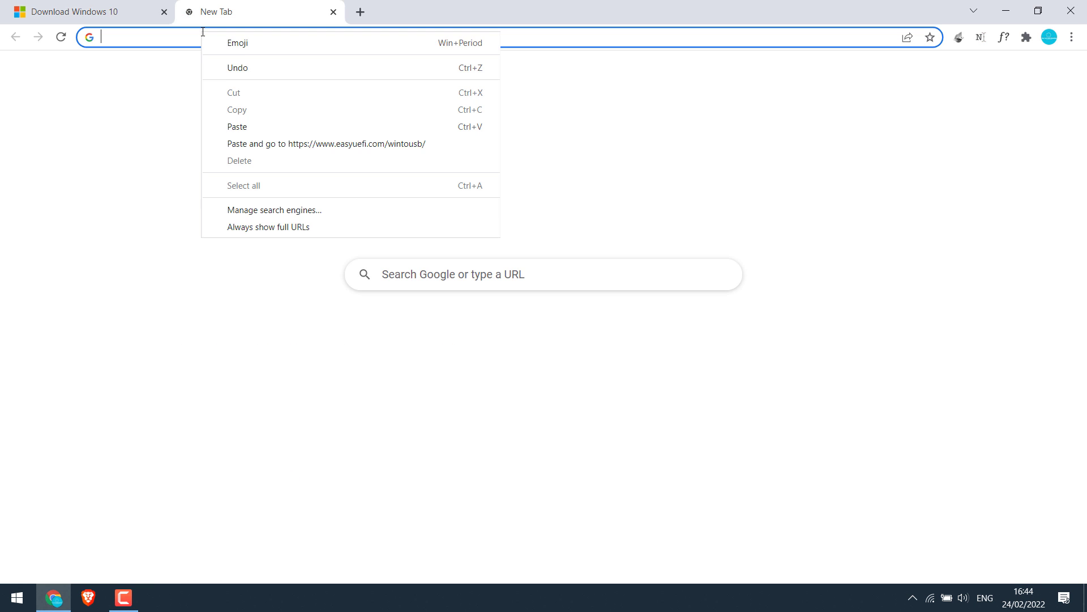
{"action": "left_click", "coordinate": [325, 143]}
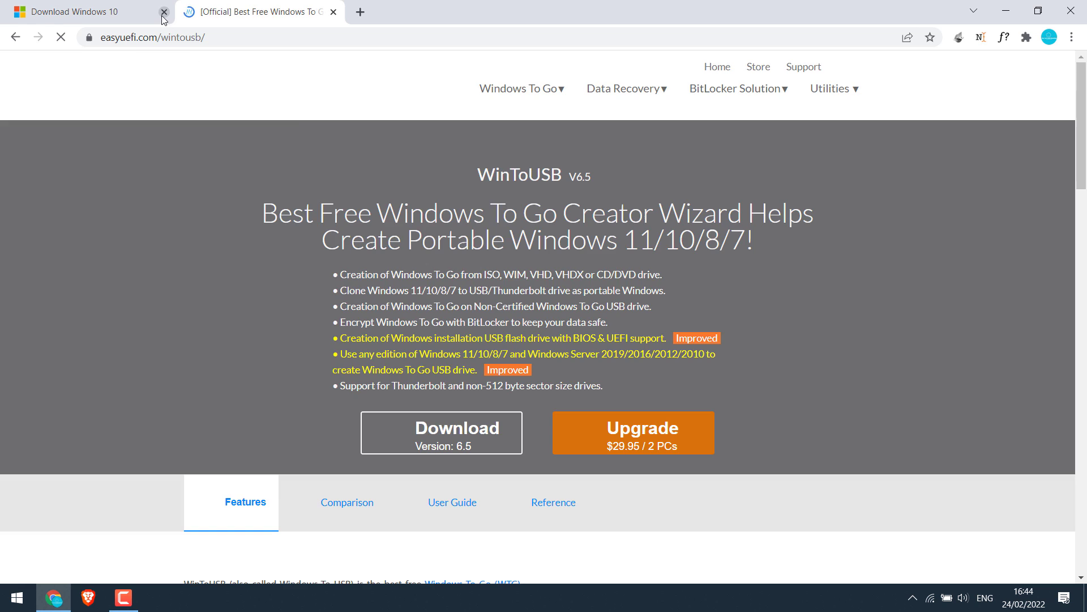
{"action": "left_click", "coordinate": [164, 12]}
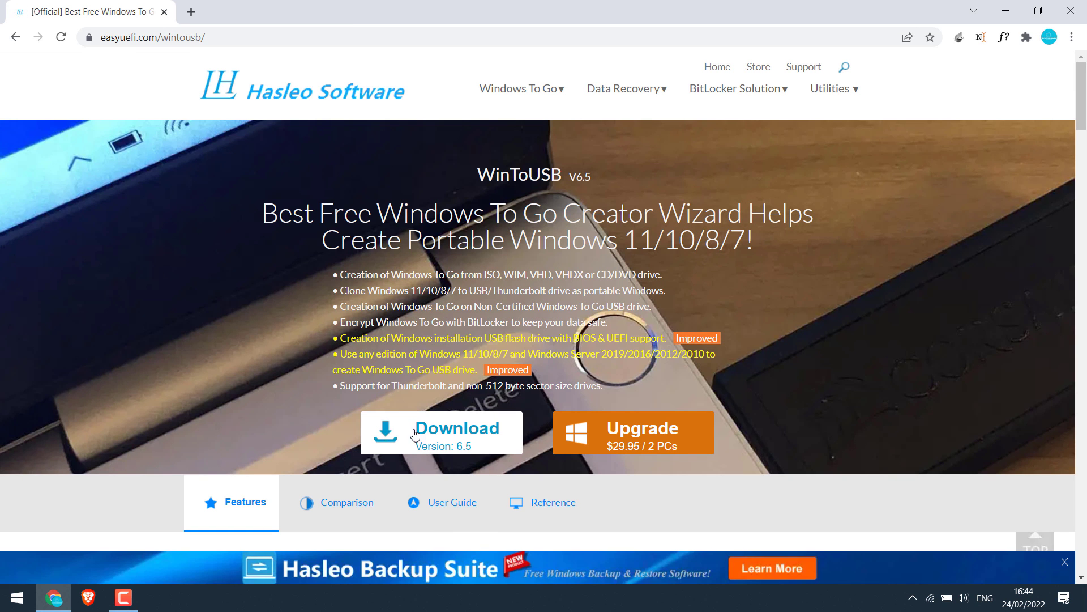
{"action": "left_click", "coordinate": [441, 432]}
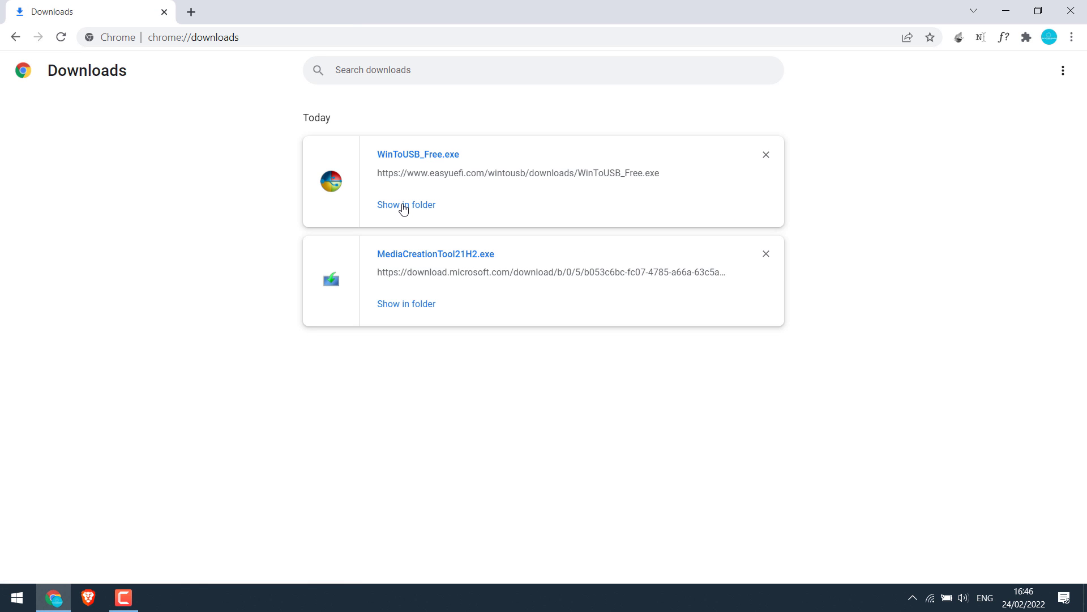
{"action": "left_click", "coordinate": [405, 205]}
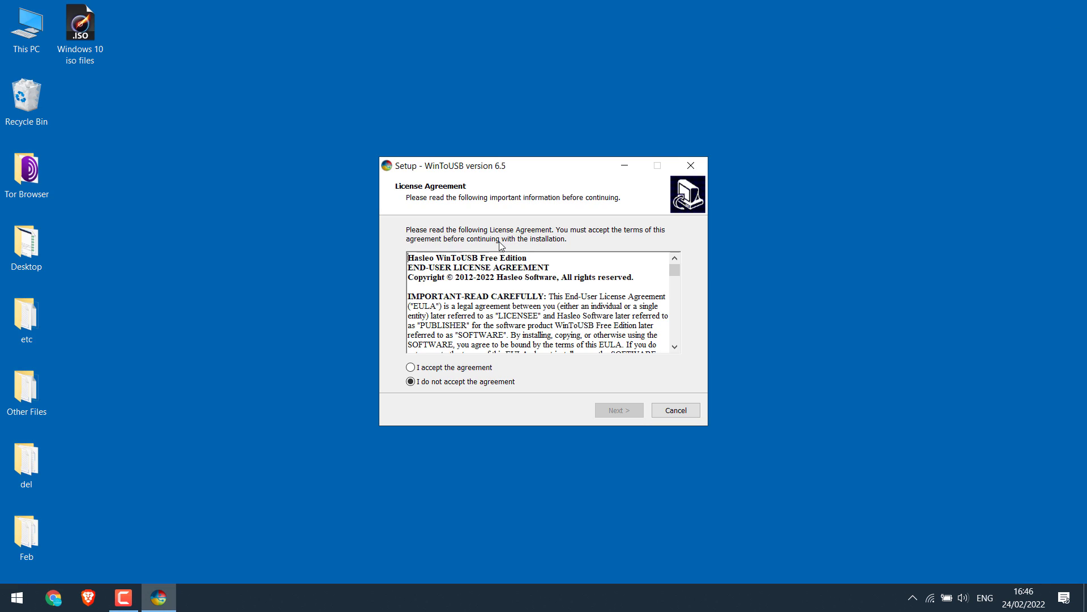
- Accept the license and install WinToUSB with default install and Start Menu folders
{"action": "left_click", "coordinate": [617, 410]}
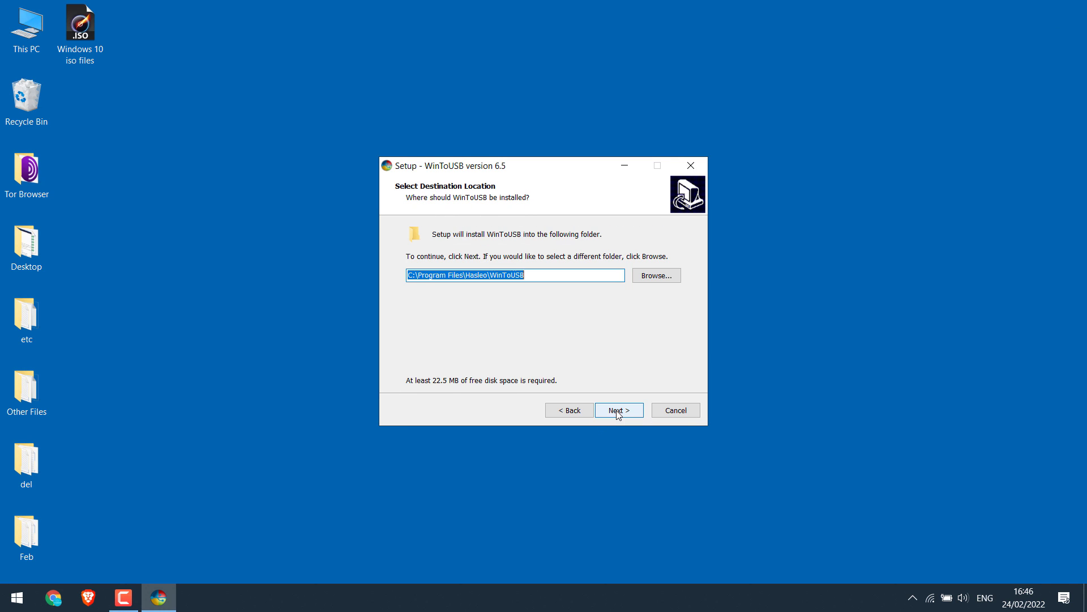
{"action": "left_click", "coordinate": [618, 410]}
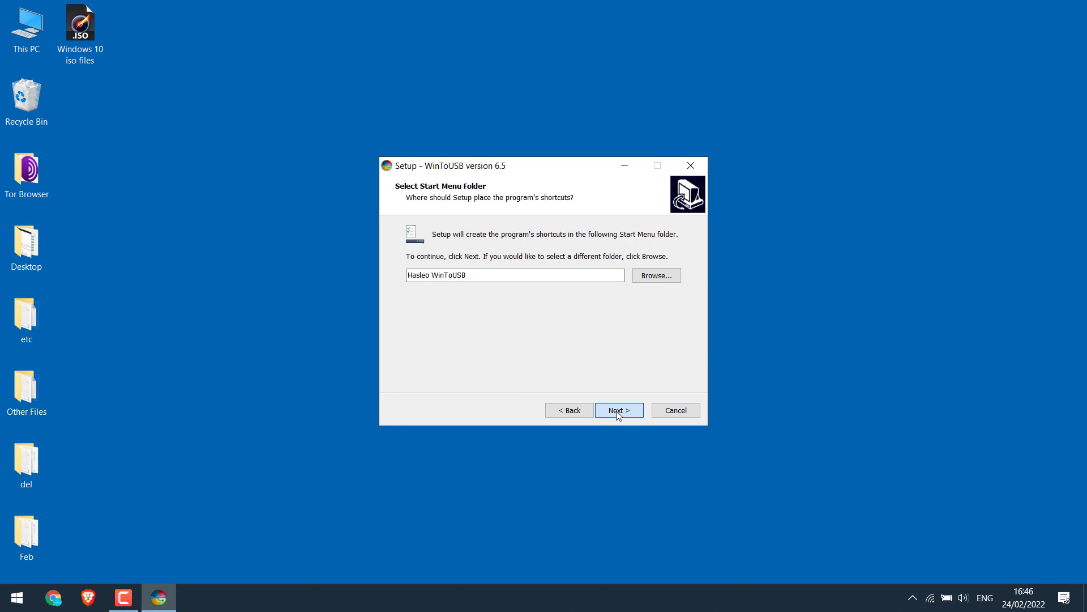
{"action": "left_click", "coordinate": [617, 410]}
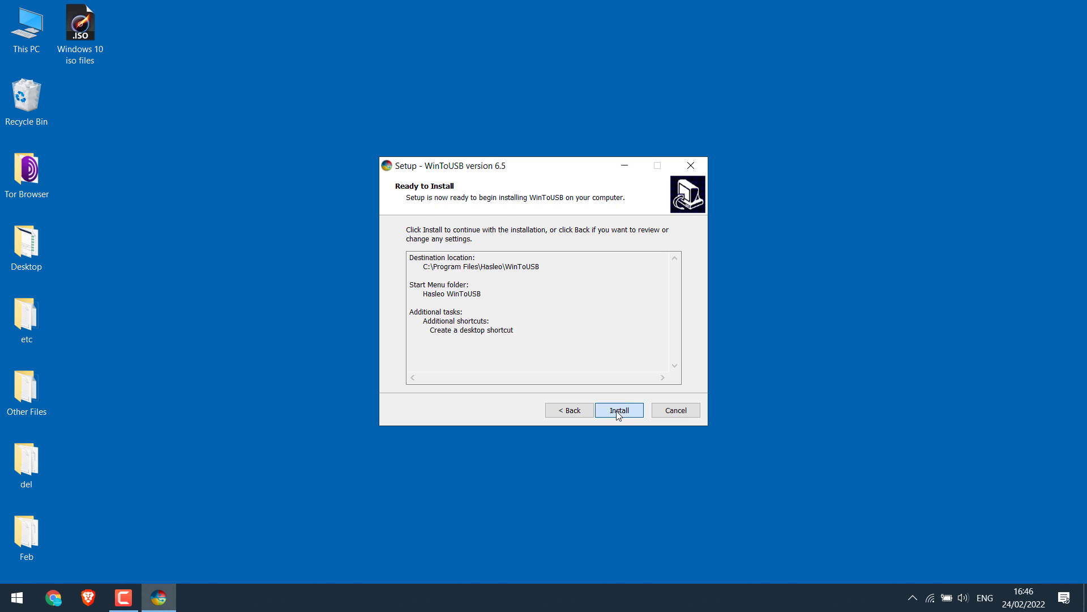
{"action": "left_click", "coordinate": [617, 410]}
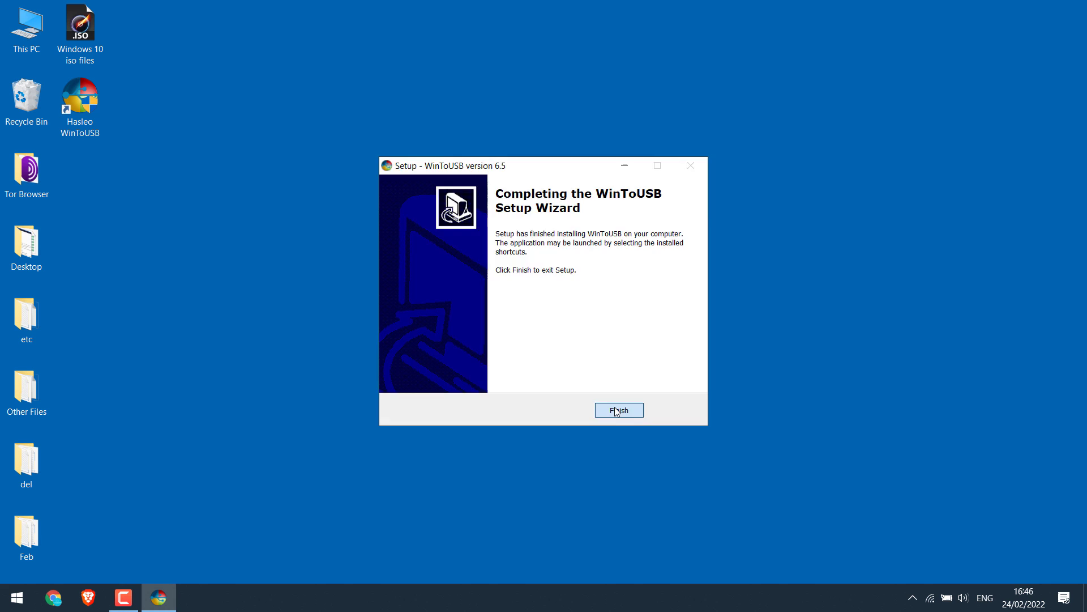
{"action": "left_click", "coordinate": [618, 410]}
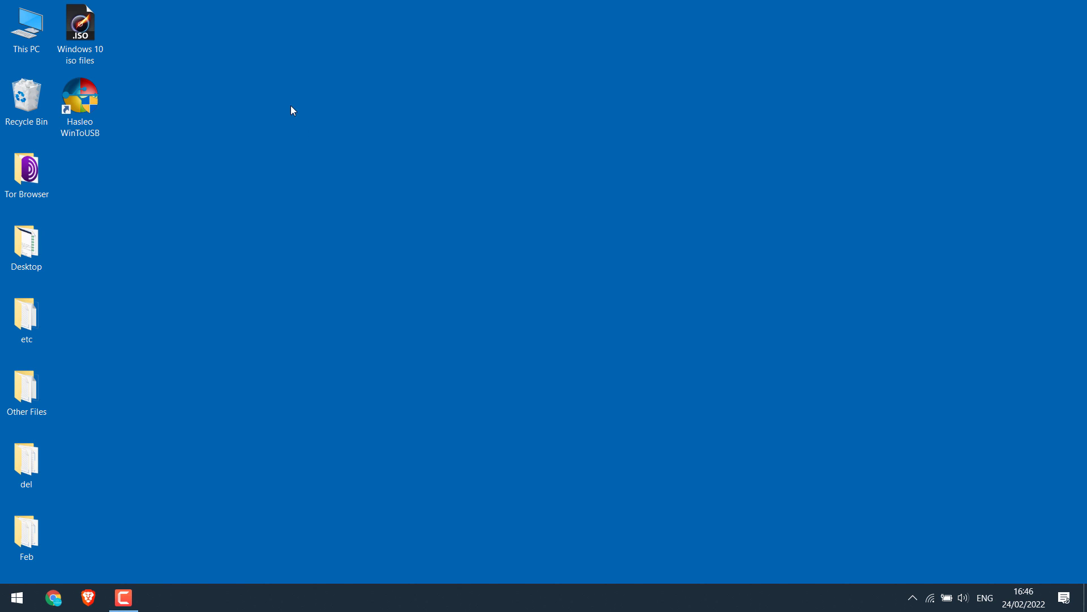
- Launch Hasleo WinToUSB from the desktop and dismiss the no-new-version notice
{"action": "left_click", "coordinate": [79, 103]}
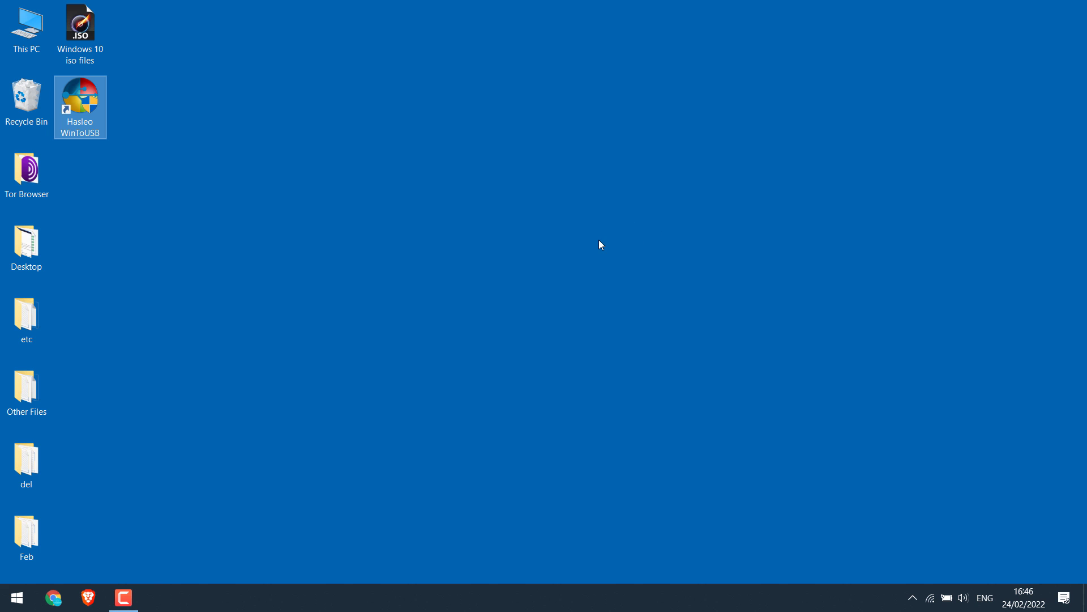
{"action": "double_click", "coordinate": [80, 100]}
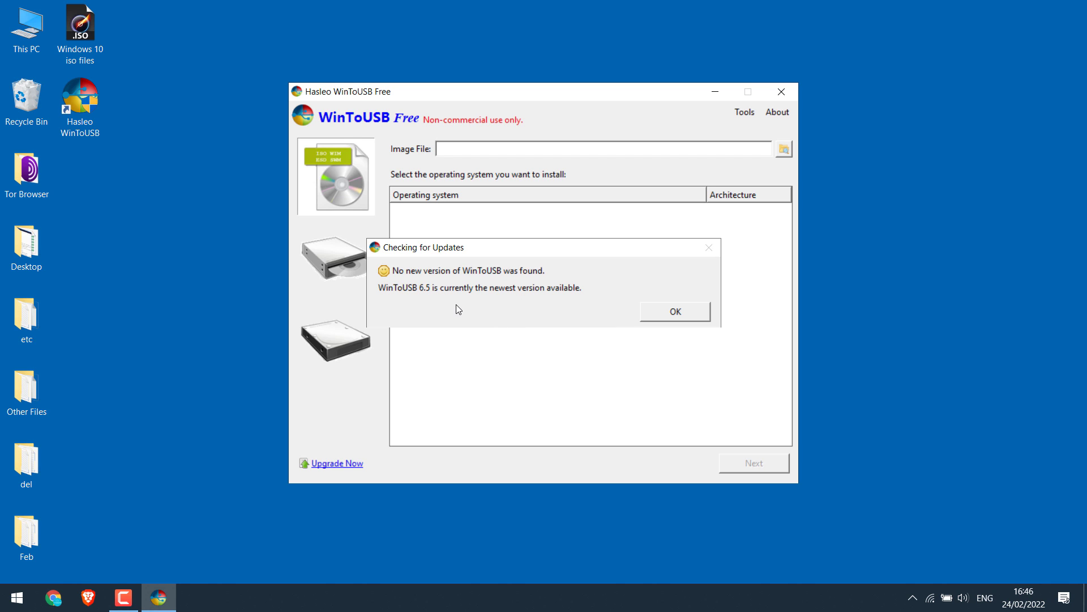
{"action": "left_click", "coordinate": [673, 311]}
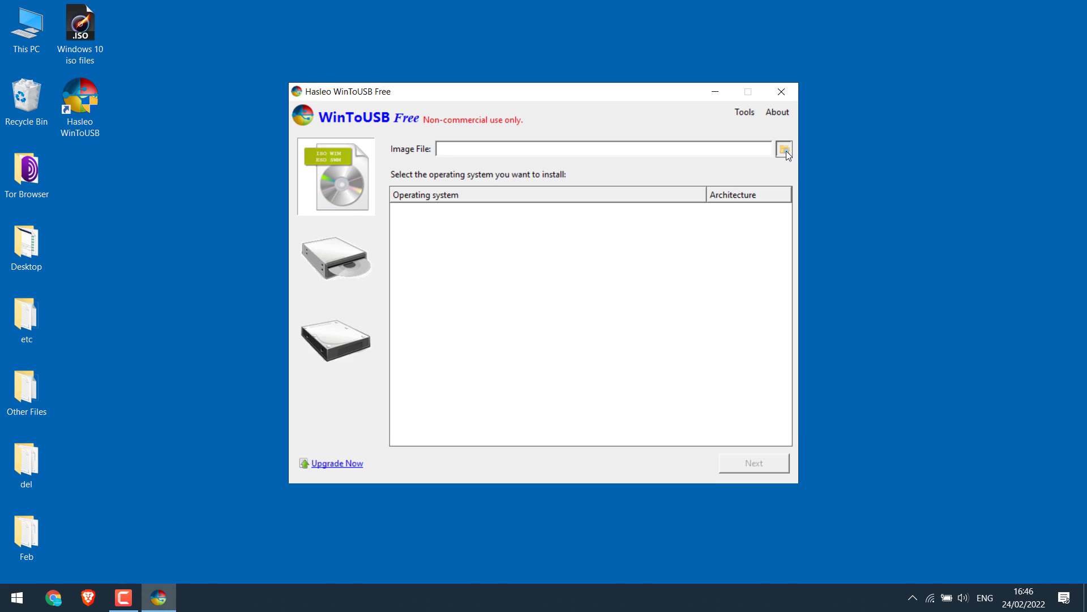
- Load the 'Windows 10 iso files' image from the Desktop and continue
{"action": "left_click", "coordinate": [783, 148]}
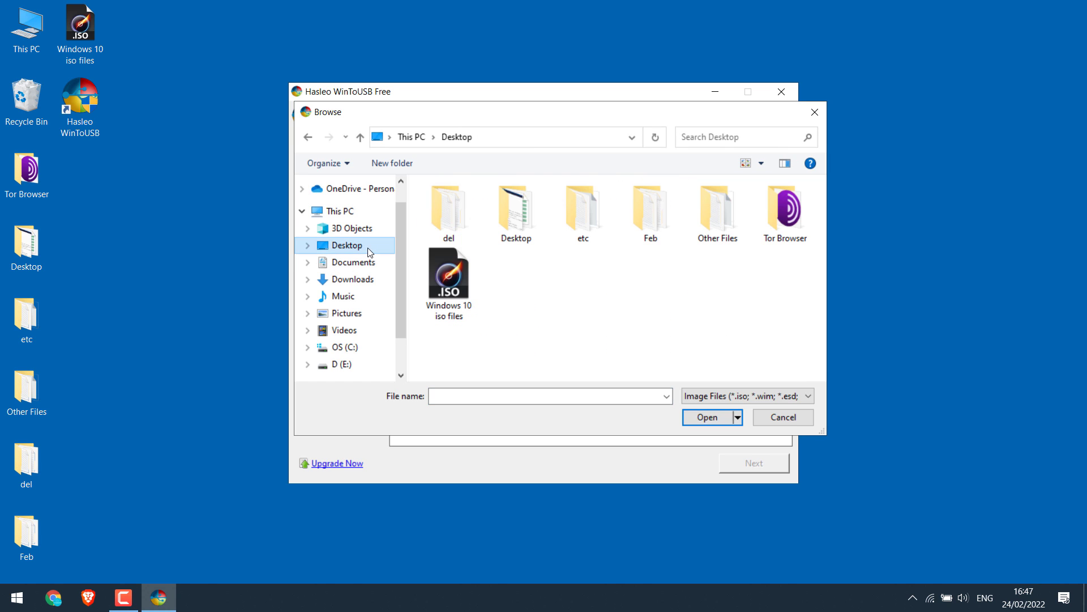
{"action": "left_click", "coordinate": [782, 416]}
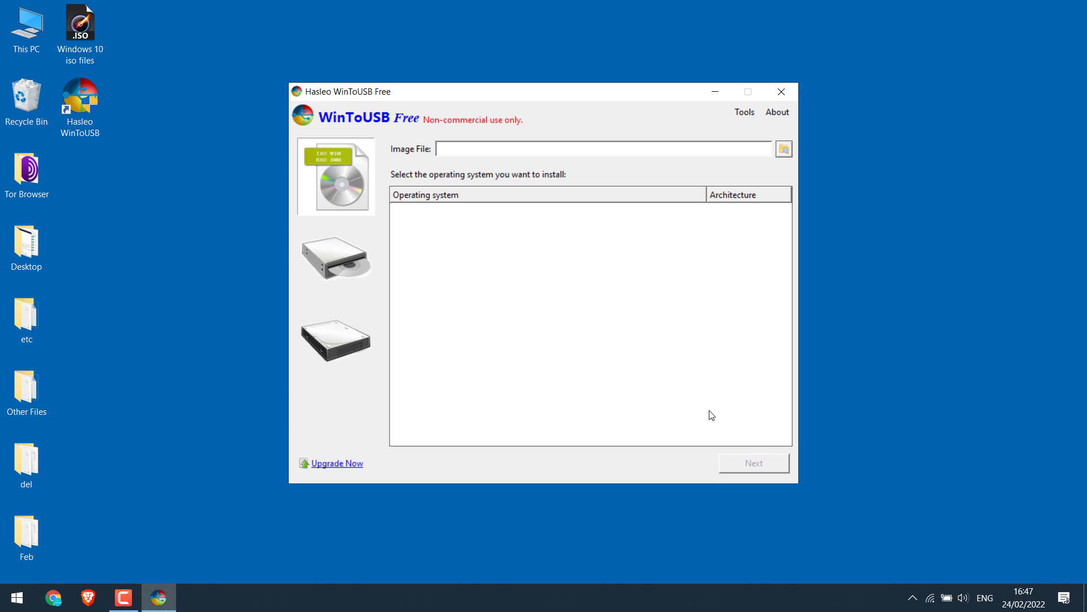
{"action": "left_click", "coordinate": [783, 148]}
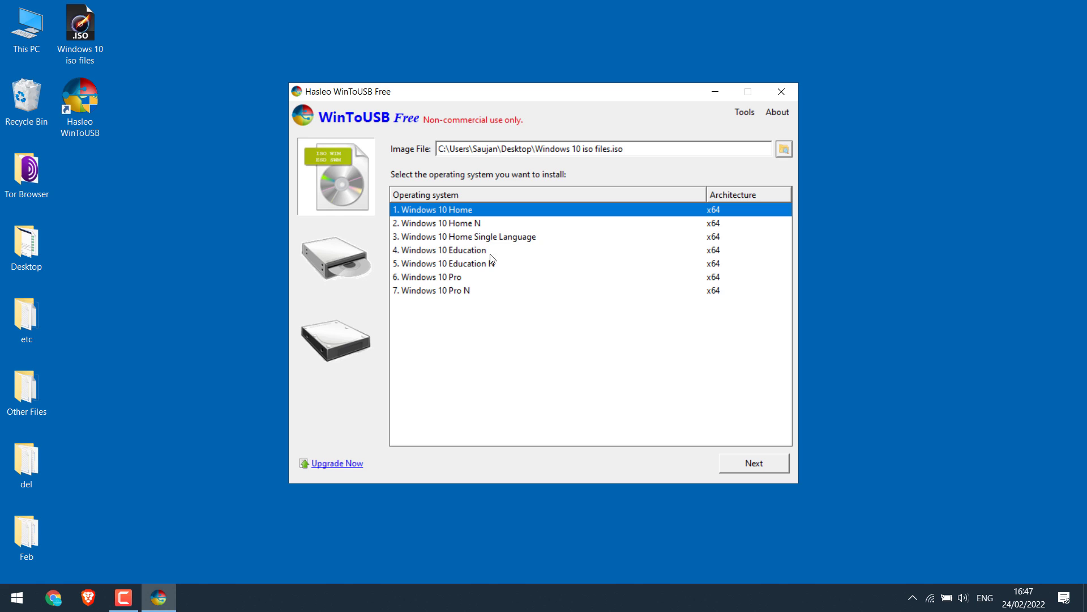
{"action": "mouse_move", "coordinate": [680, 405]}
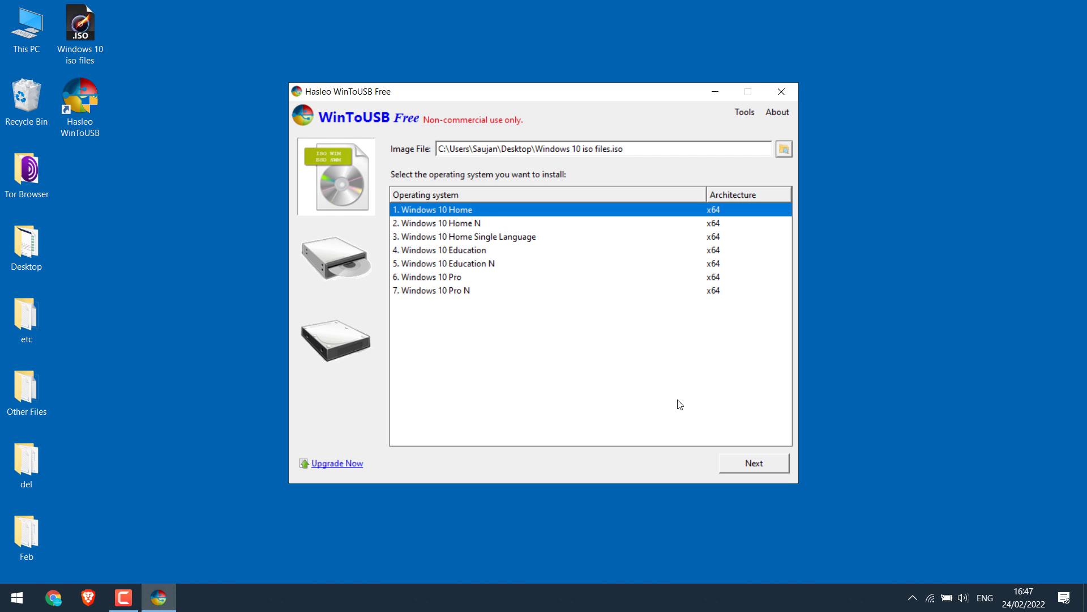
{"action": "left_click", "coordinate": [753, 463]}
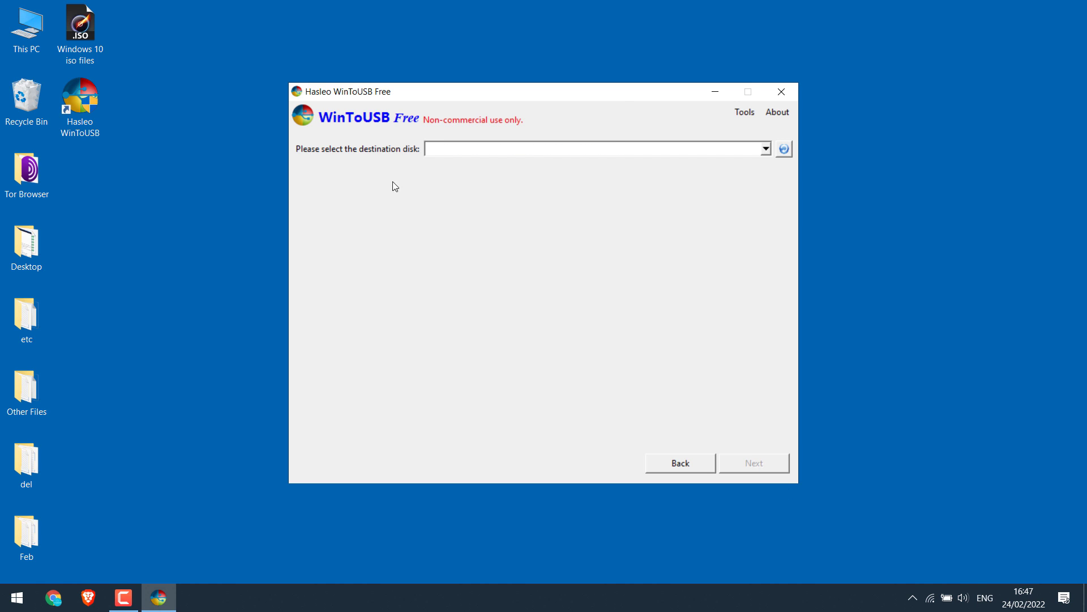
- Select Disk 1: WD My Passport 0740 as destination with the GPT for UEFI scheme, confirming format
{"action": "left_click", "coordinate": [765, 148]}
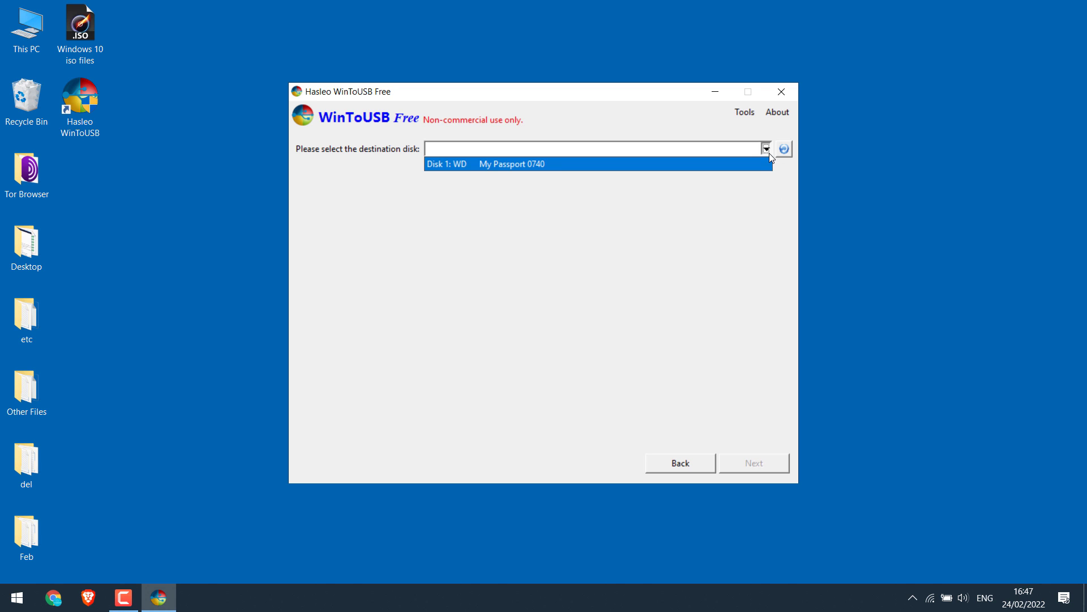
{"action": "mouse_move", "coordinate": [529, 170]}
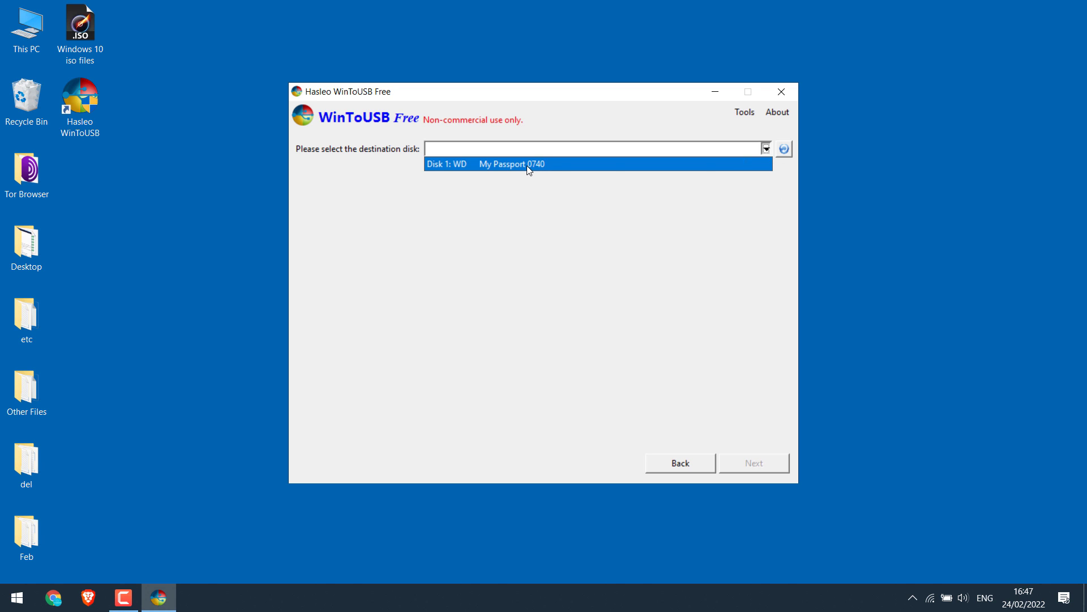
{"action": "left_click", "coordinate": [510, 164]}
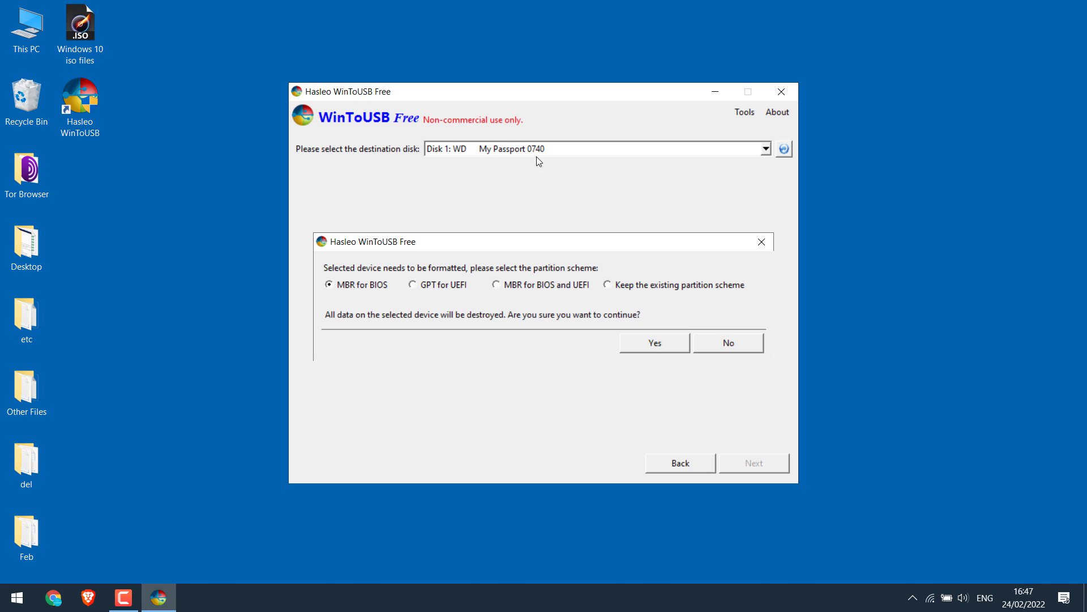
{"action": "mouse_move", "coordinate": [433, 311]}
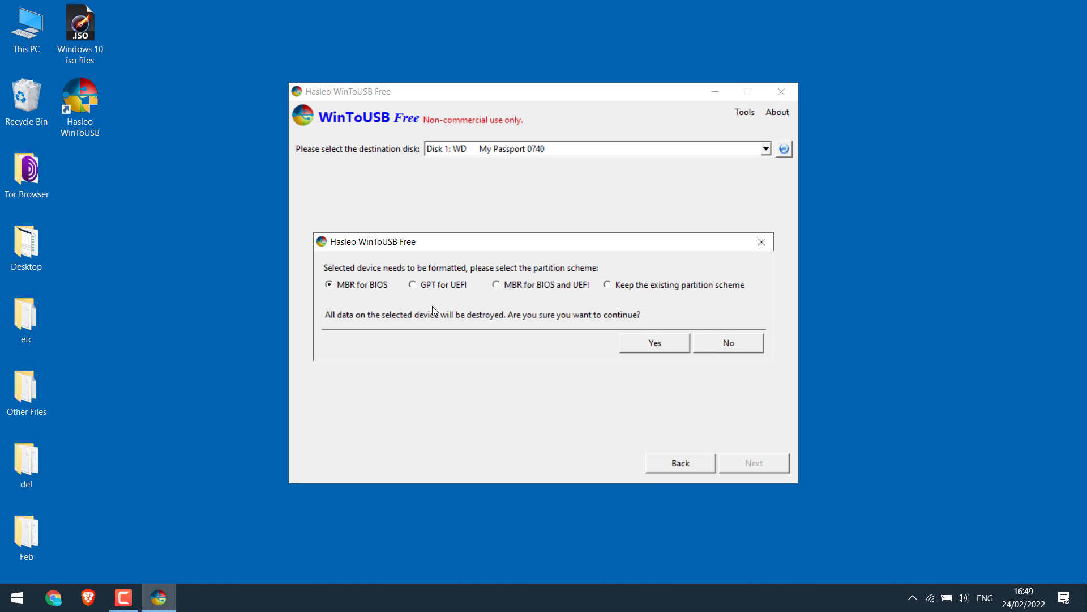
{"action": "mouse_move", "coordinate": [435, 284]}
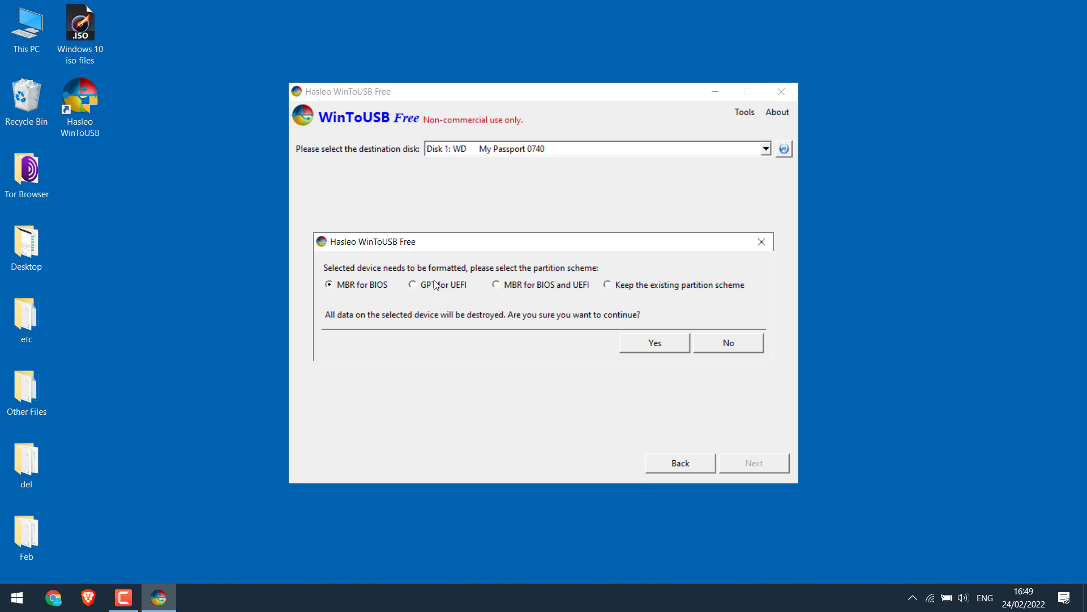
{"action": "mouse_move", "coordinate": [438, 293]}
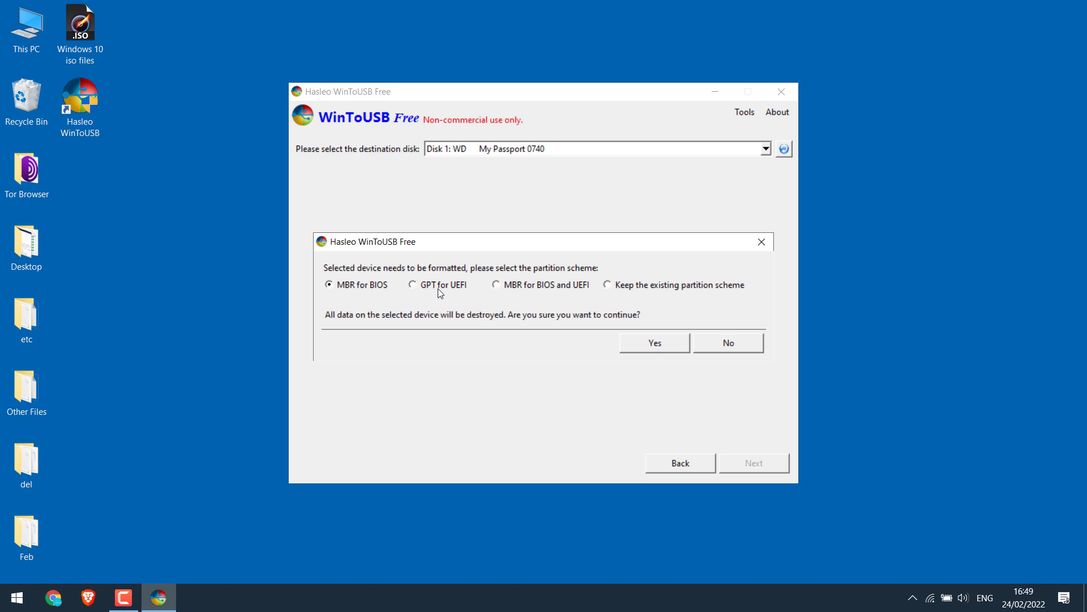
{"action": "left_click", "coordinate": [413, 285]}
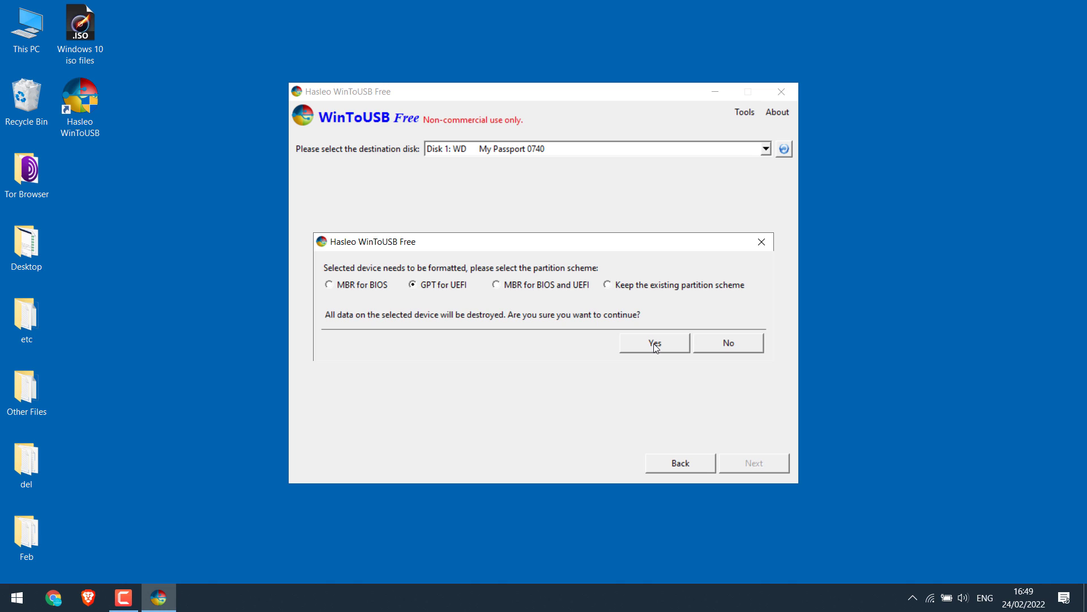
{"action": "left_click", "coordinate": [652, 342]}
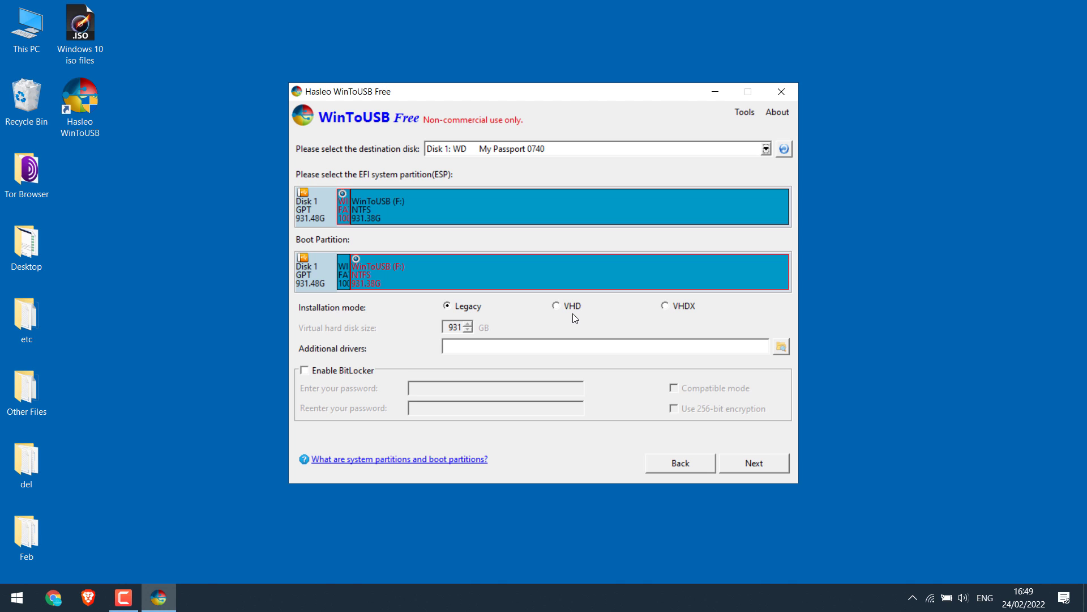
{"action": "mouse_move", "coordinate": [363, 272]}
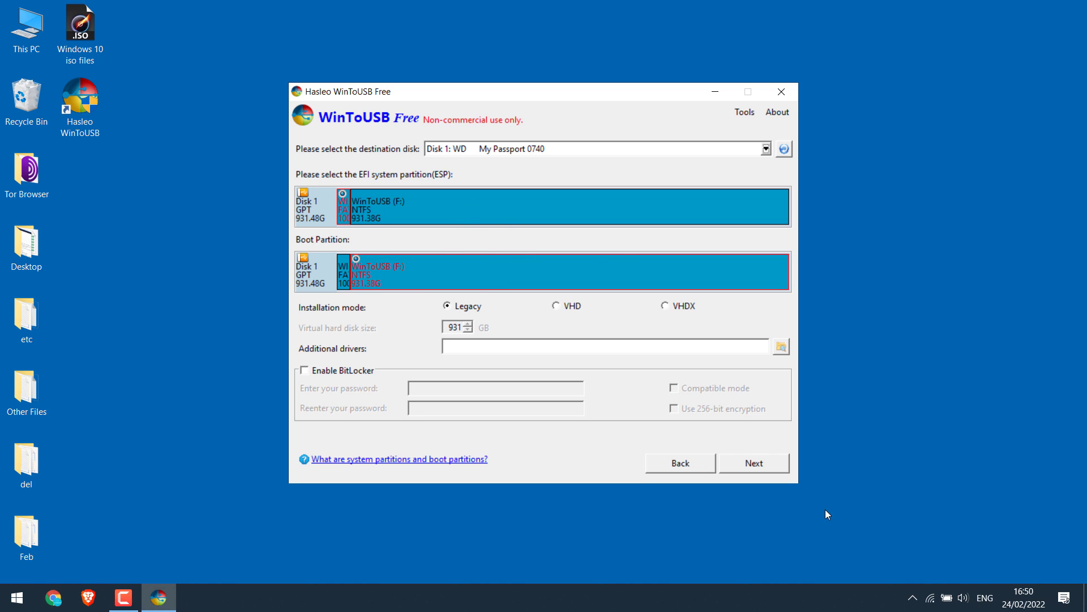
- Install Windows 10 onto the My Passport drive to 100%, then close WinToUSB
{"action": "left_click", "coordinate": [753, 463]}
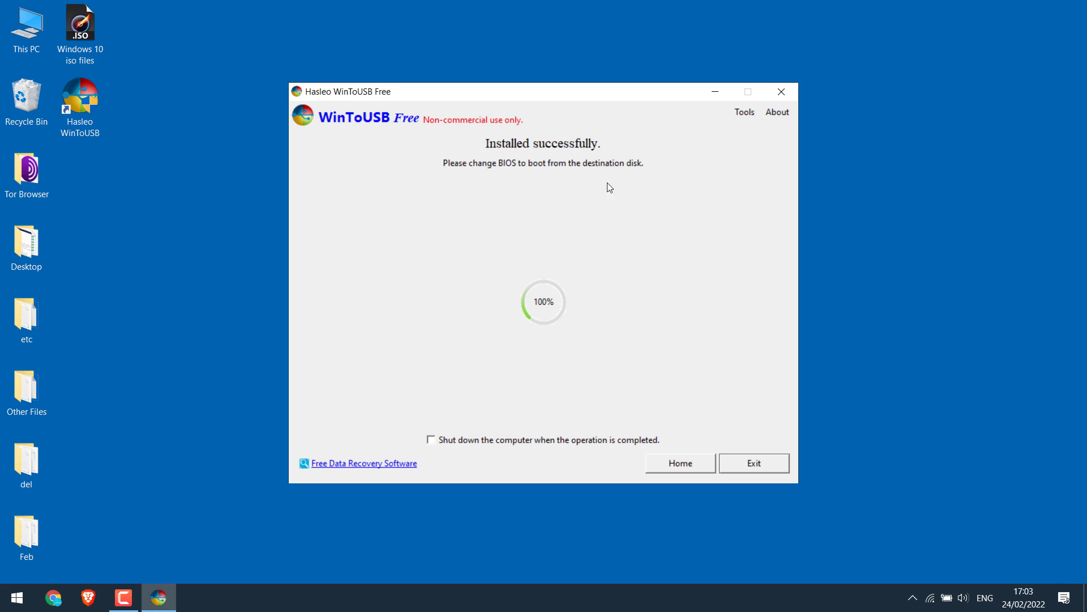
{"action": "left_click", "coordinate": [679, 463]}
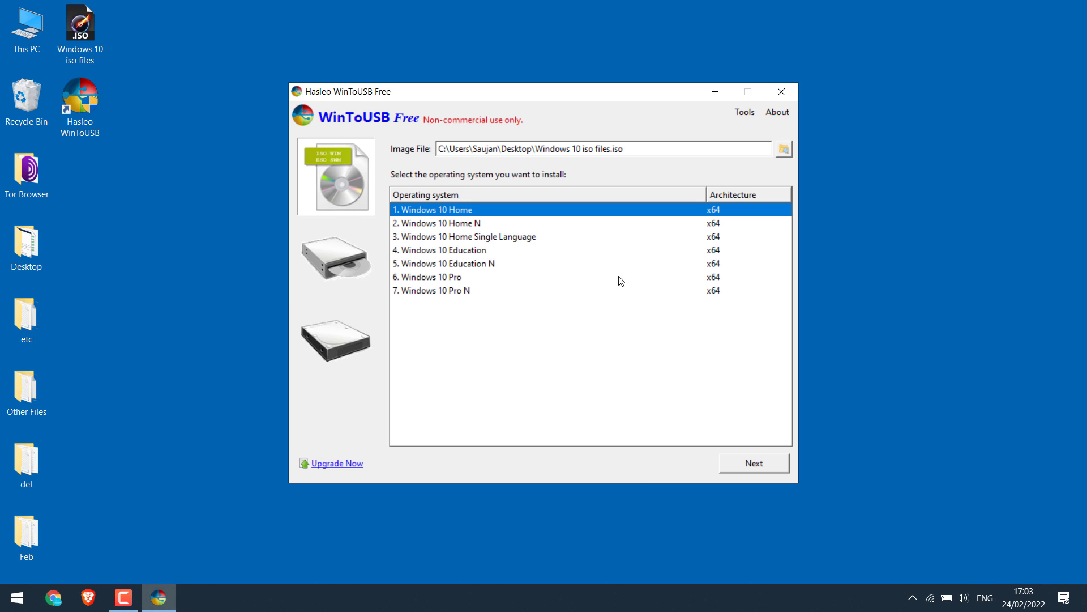
{"action": "left_click", "coordinate": [781, 91]}
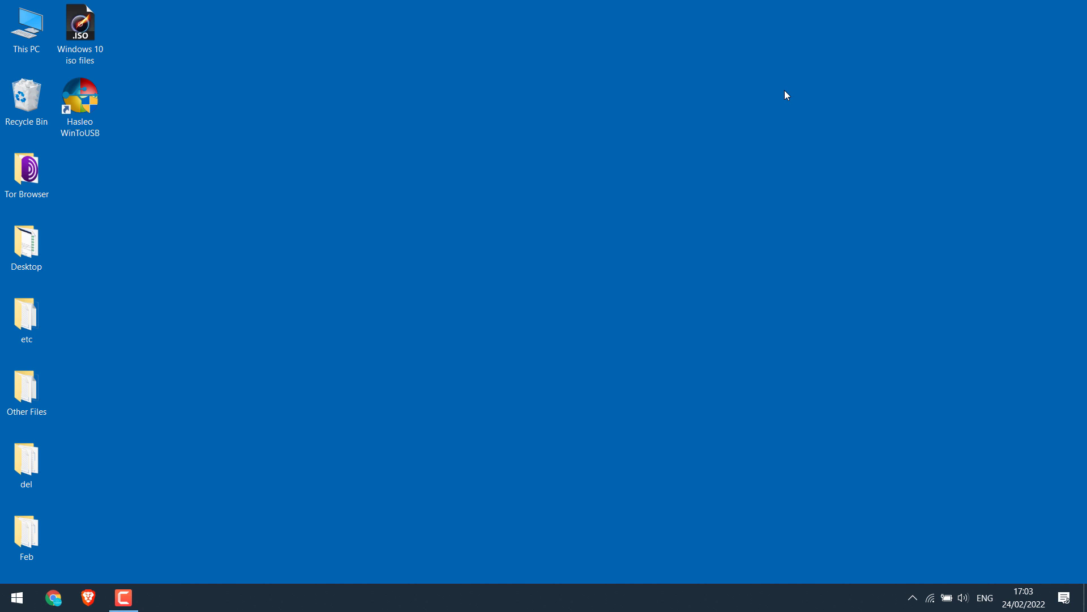
{"action": "mouse_move", "coordinate": [520, 251]}
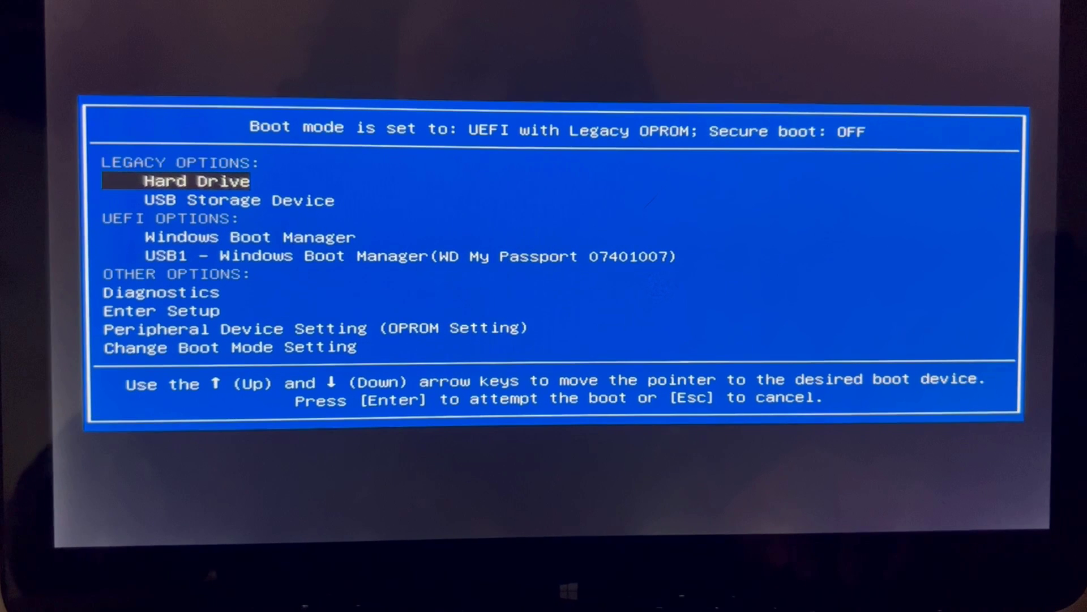
- Highlight USB Storage Device instead of Hard Drive in the boot menu
{"action": "key", "text": "Down"}
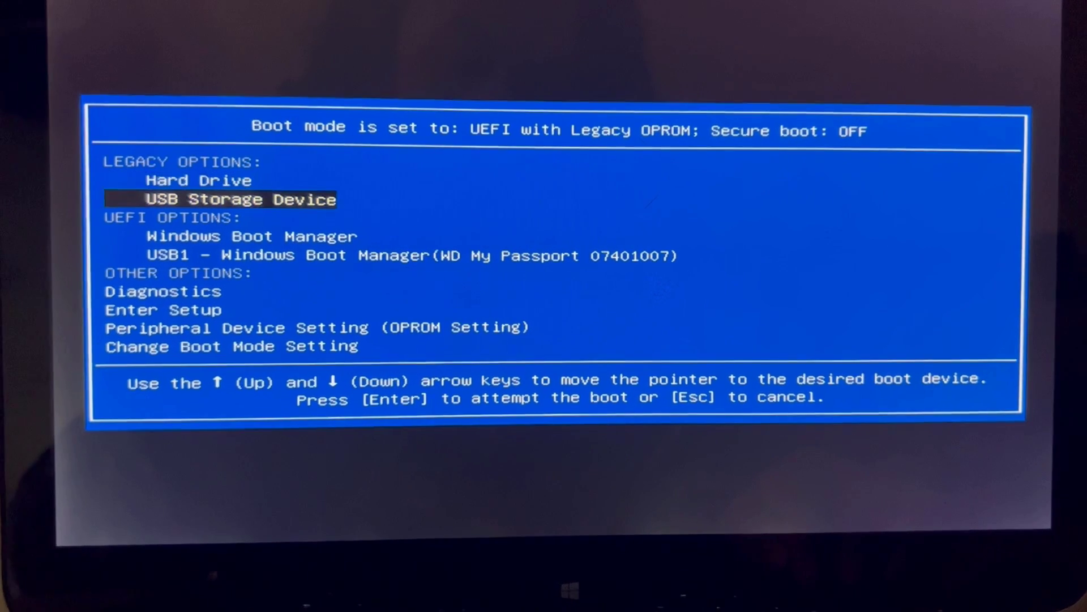